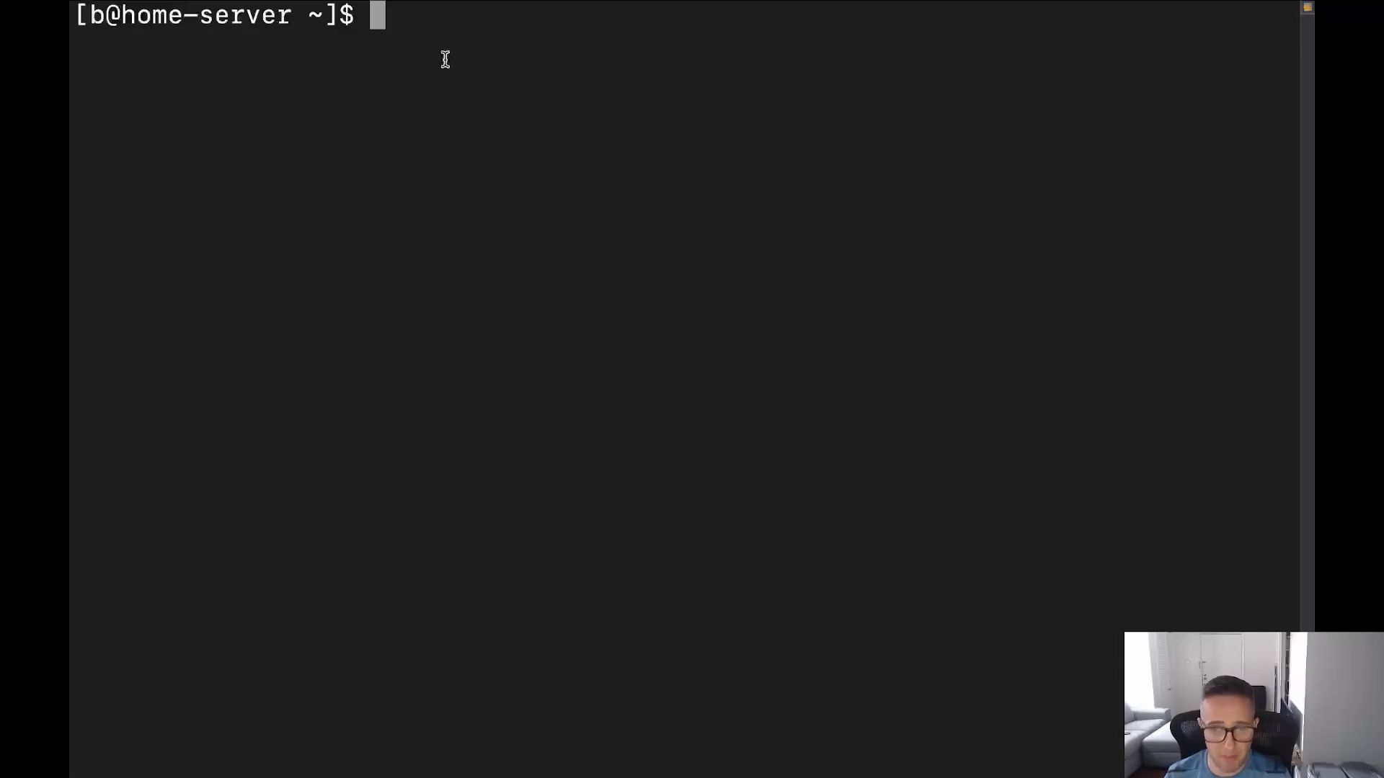
# Type 'sudo ip link add dummy0 type dummy' at the prompt without running it.
pyautogui.write('sudo')
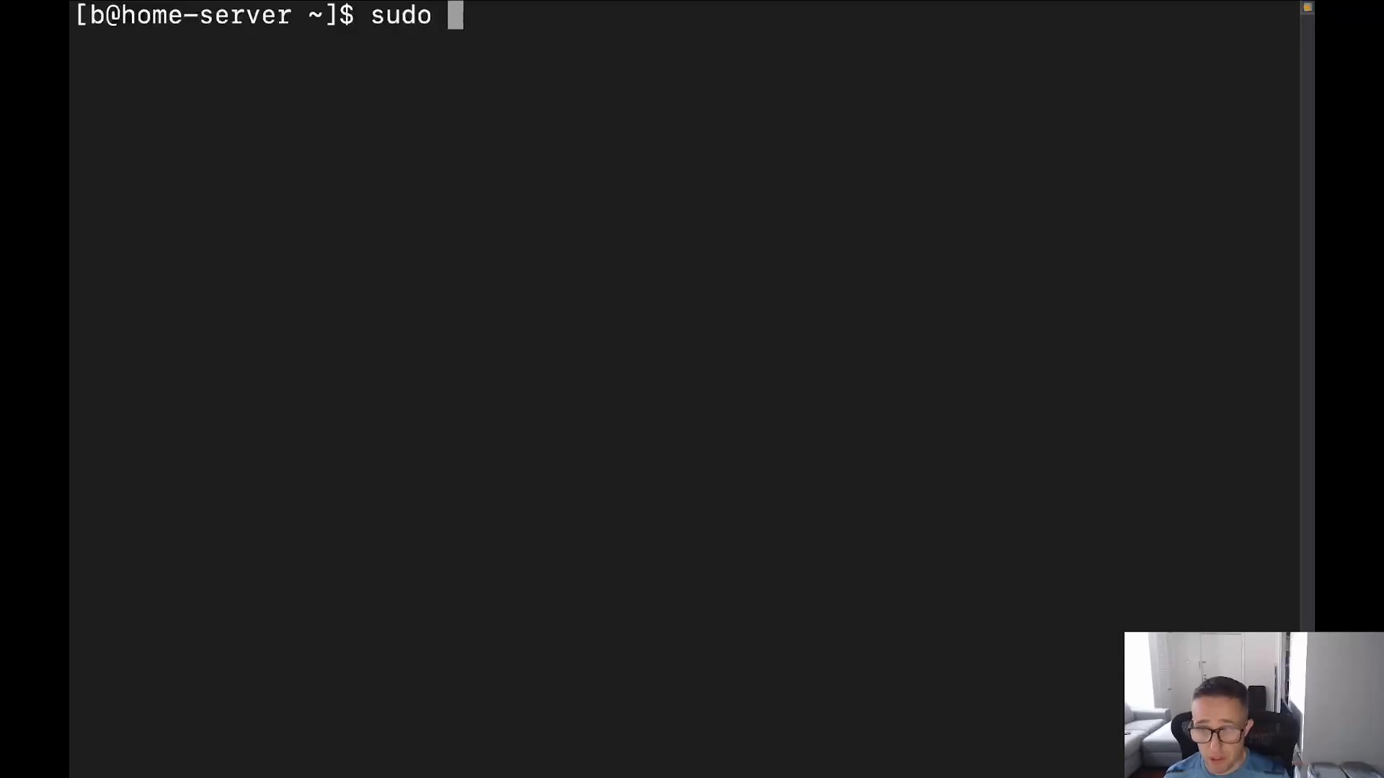
pyautogui.write('ip link')
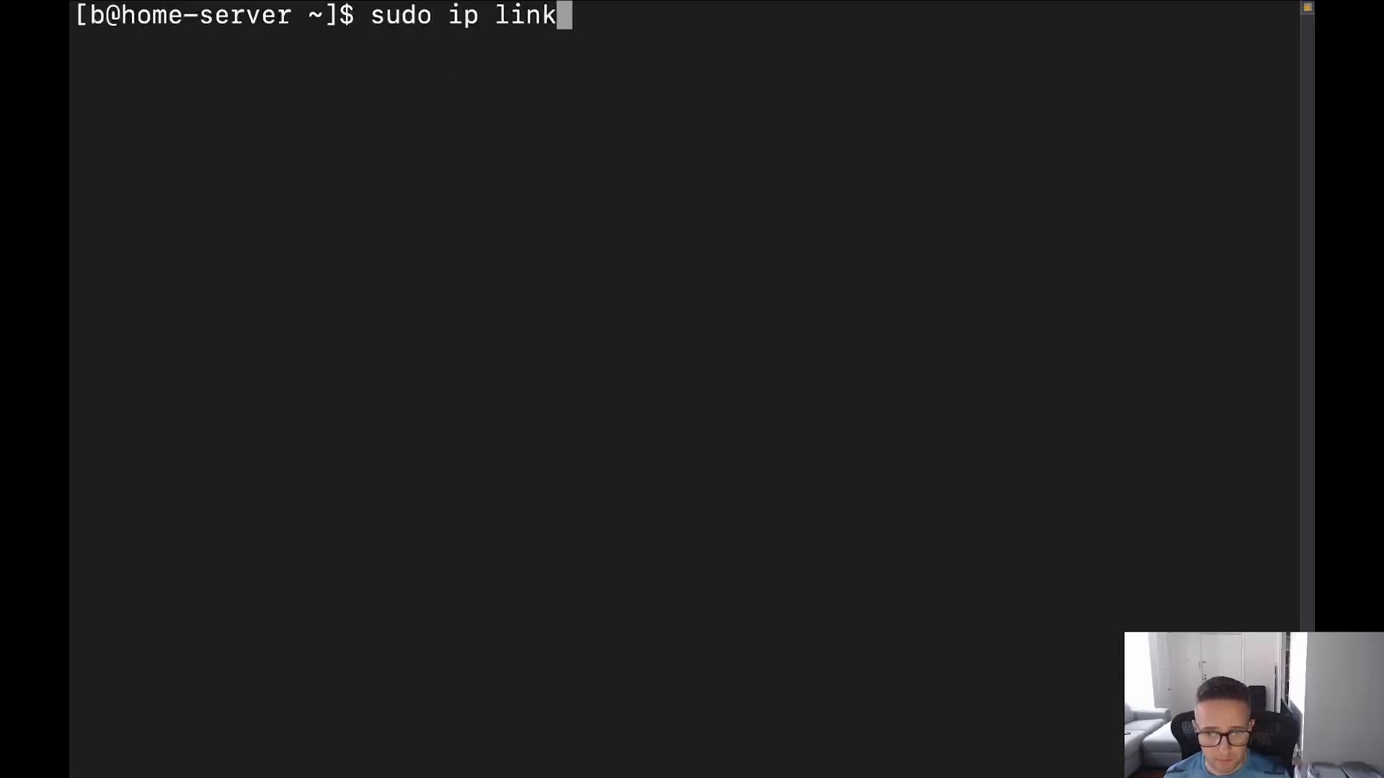
pyautogui.write('a')
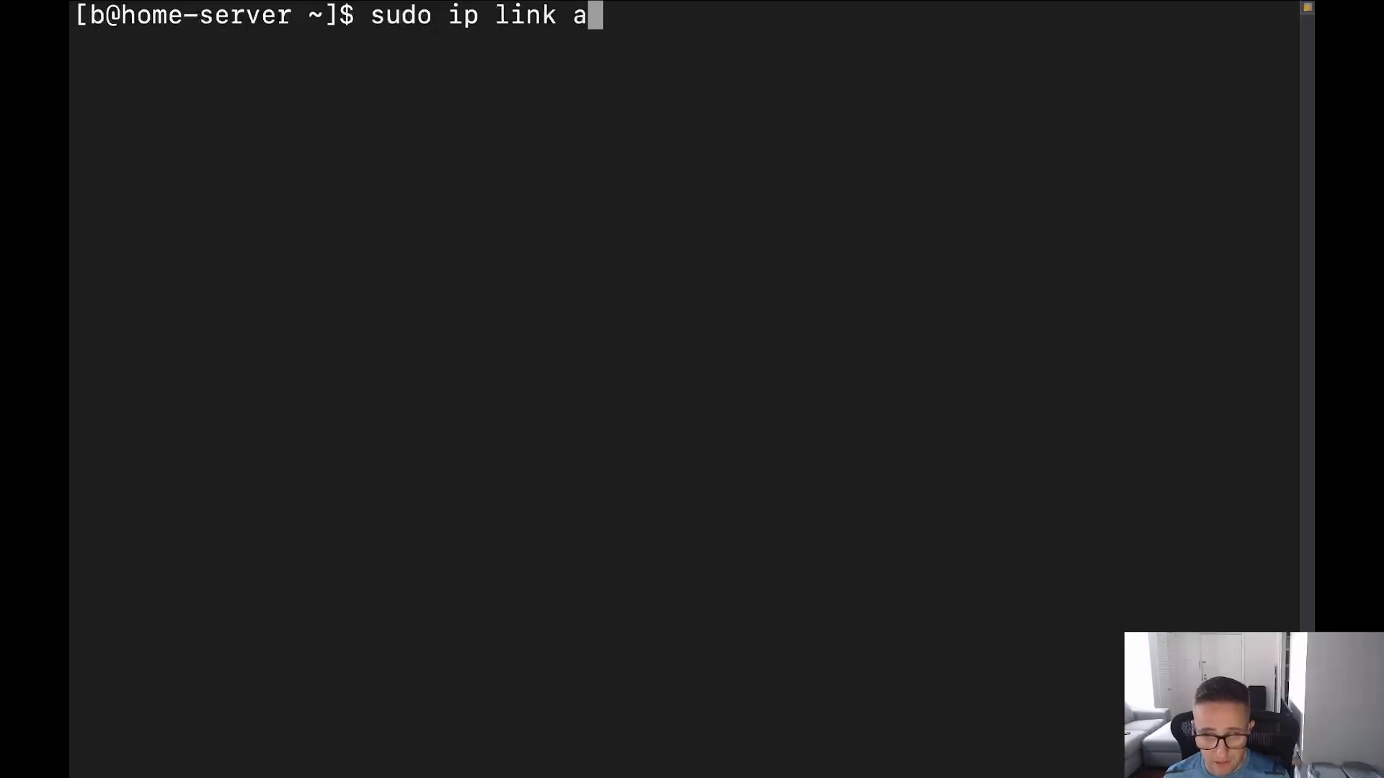
pyautogui.write('dd dumm')
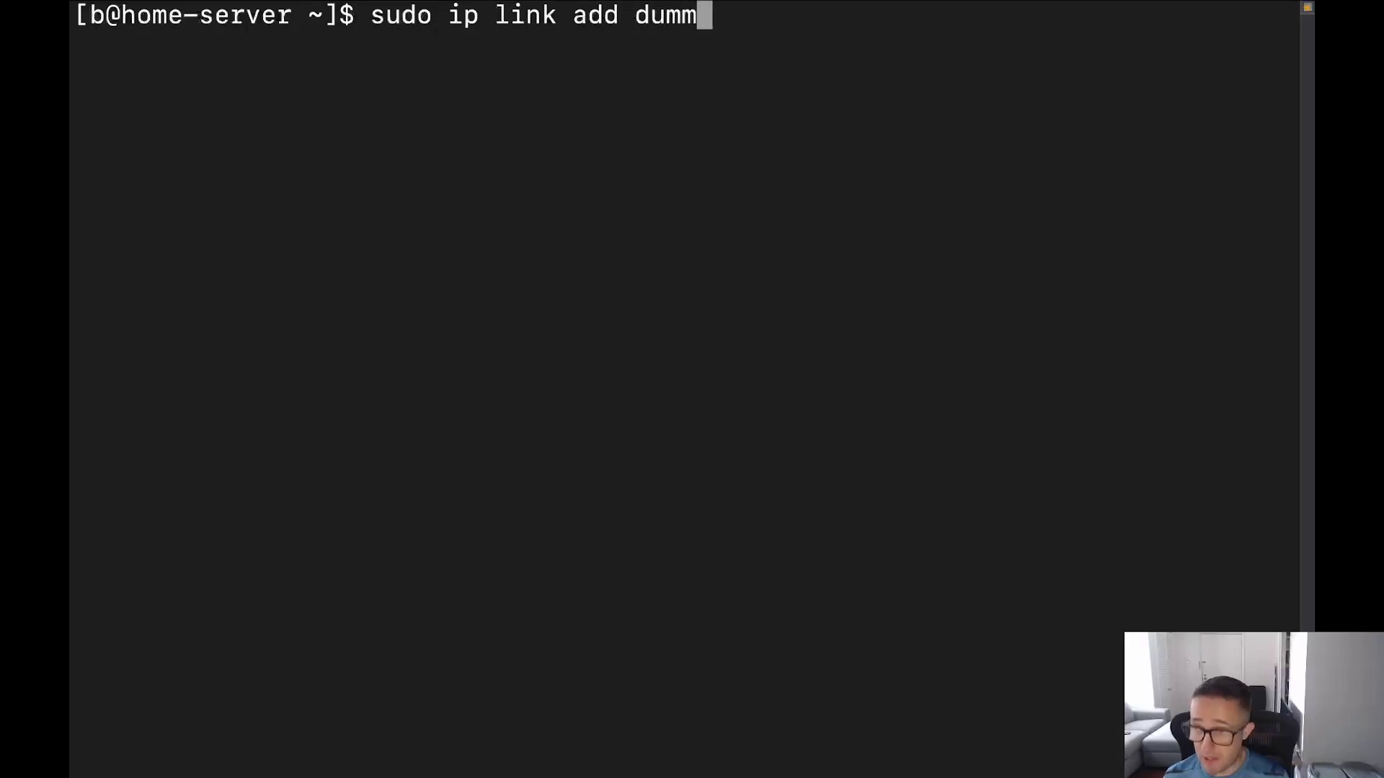
pyautogui.write('y0')
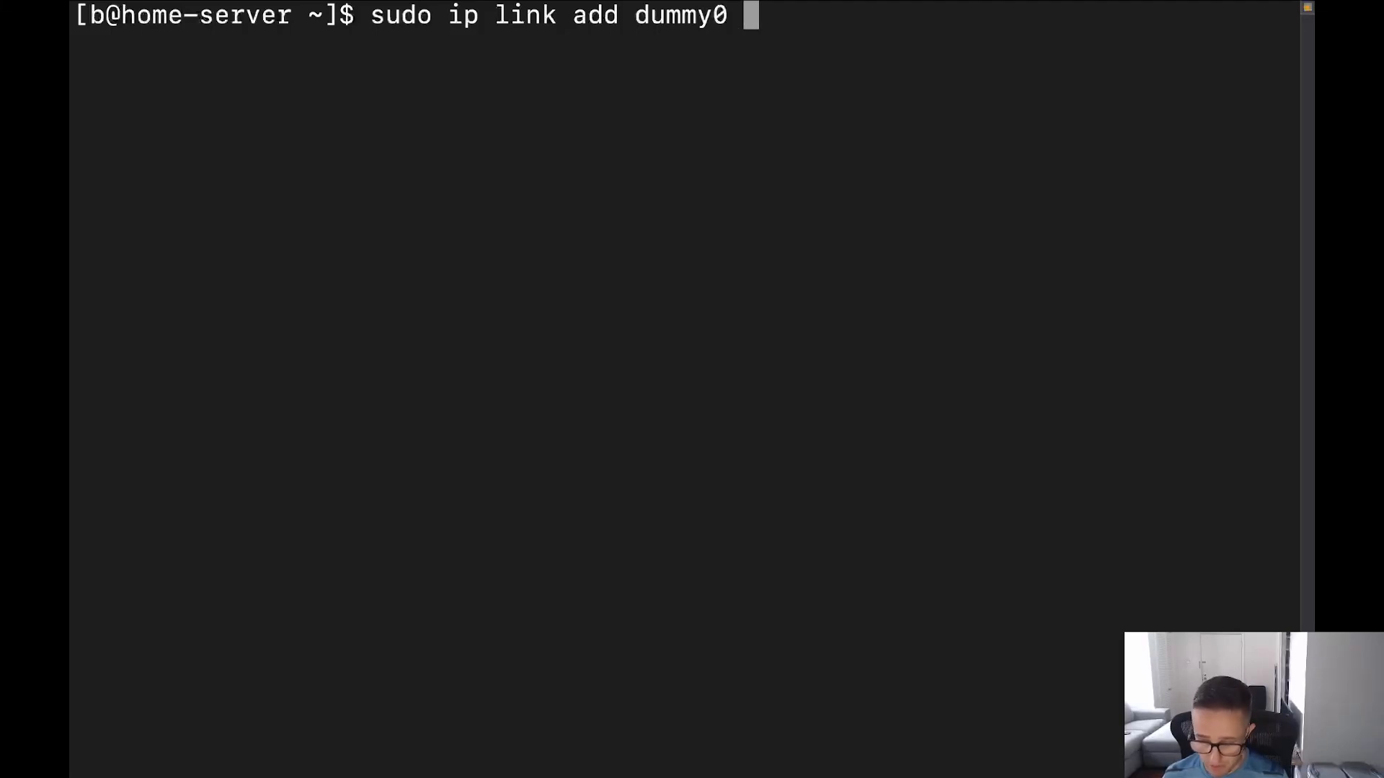
pyautogui.write('type du')
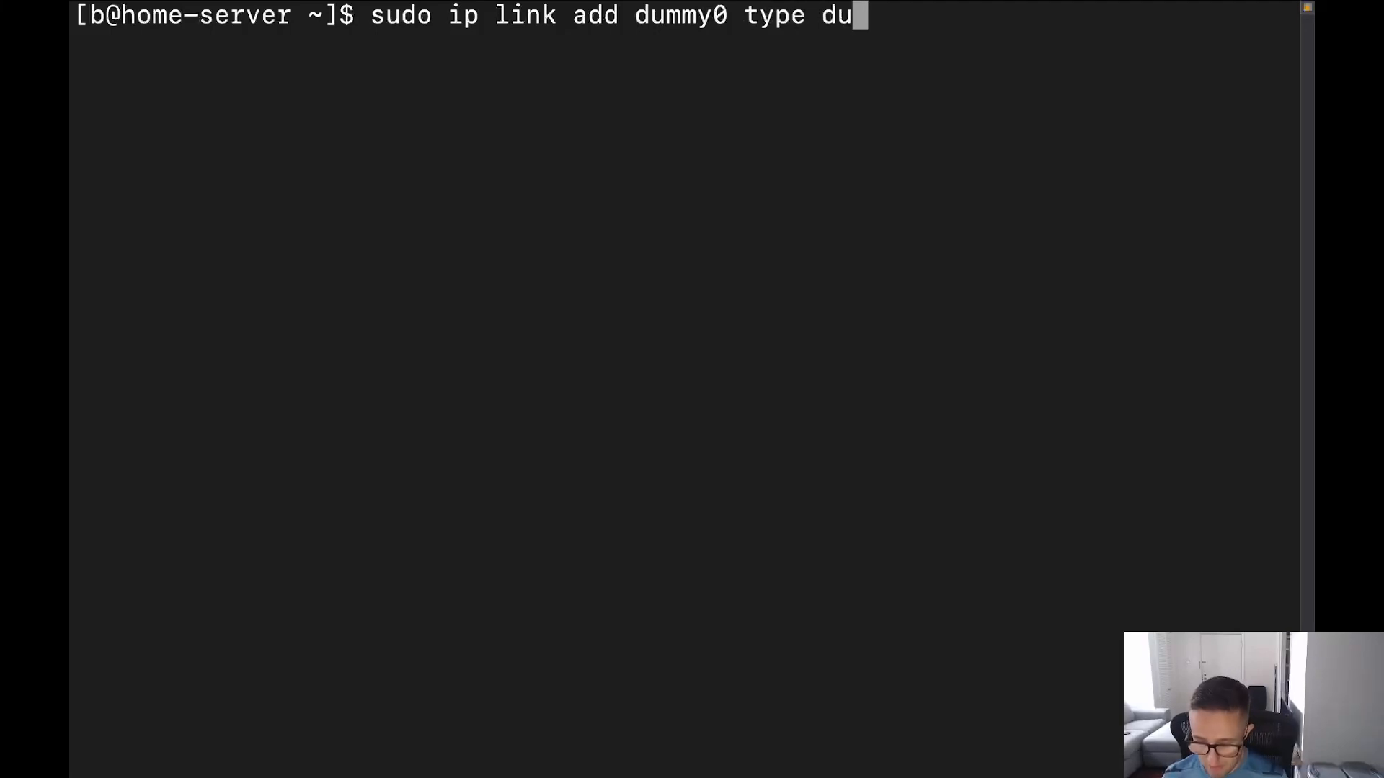
pyautogui.write('mmy')
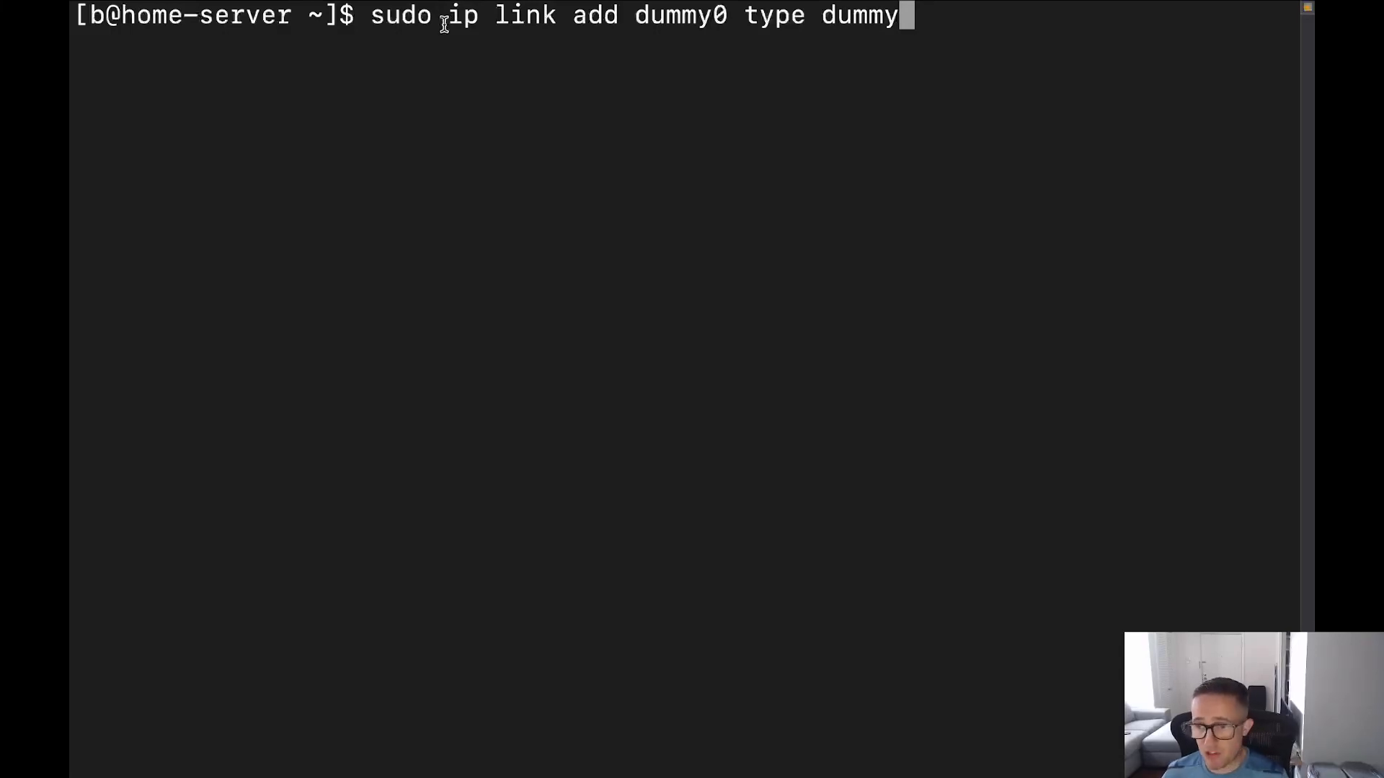
pyautogui.moveTo(398, 28)
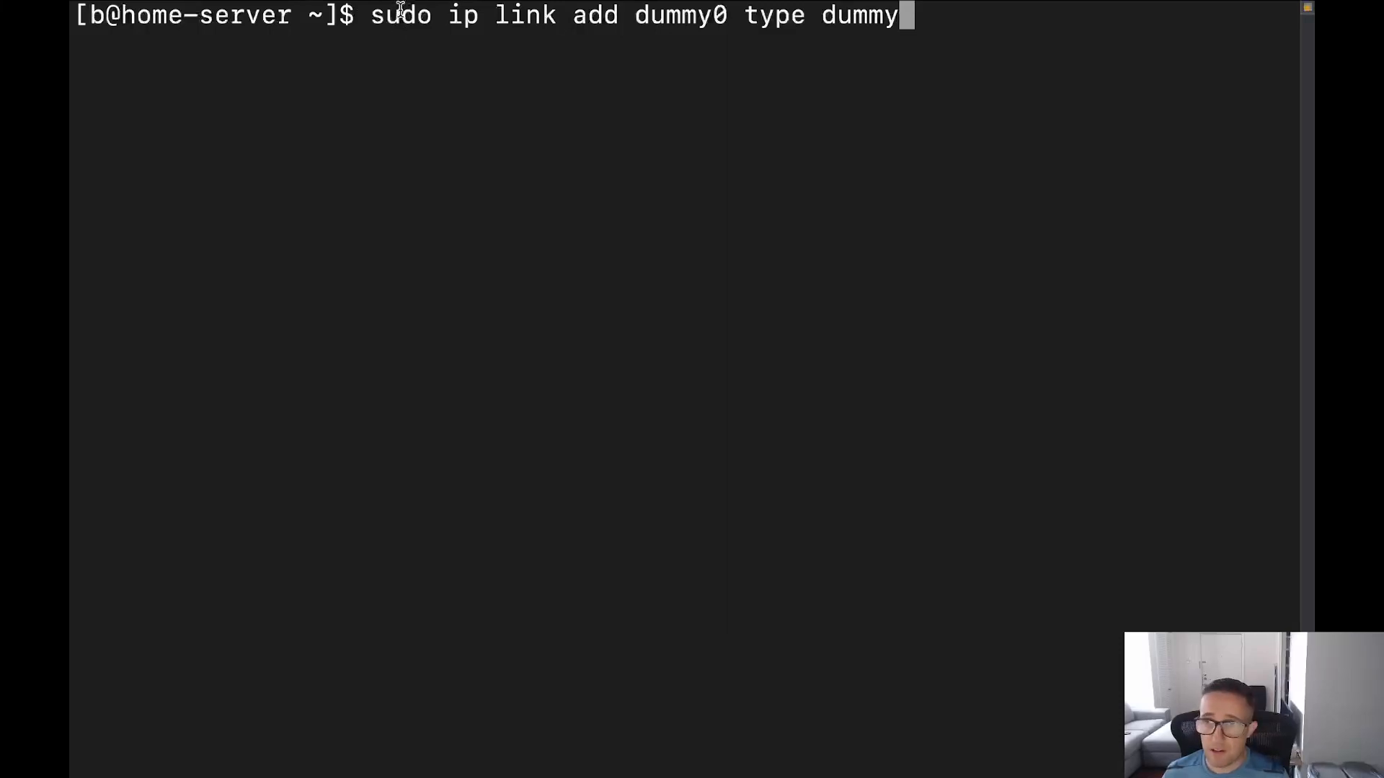
pyautogui.moveTo(405, 25)
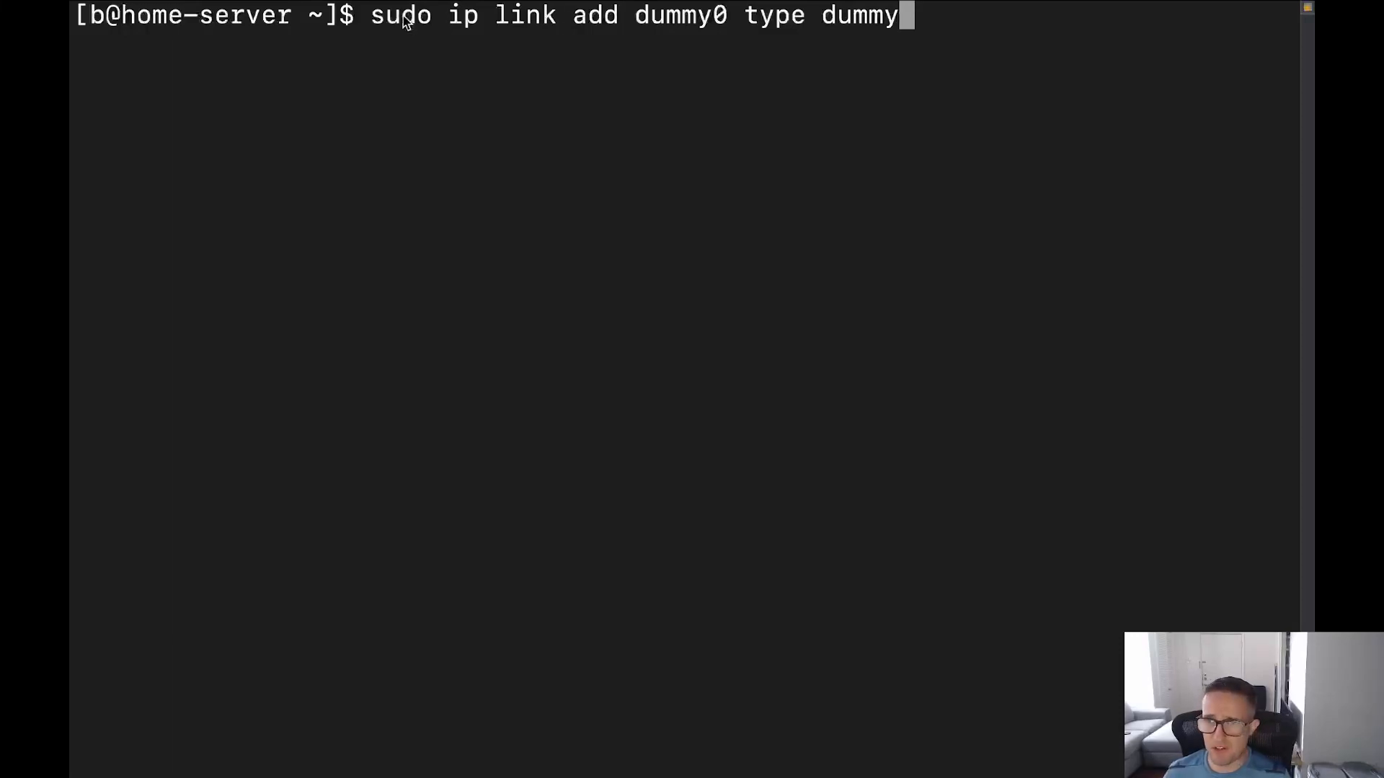
pyautogui.moveTo(516, 25)
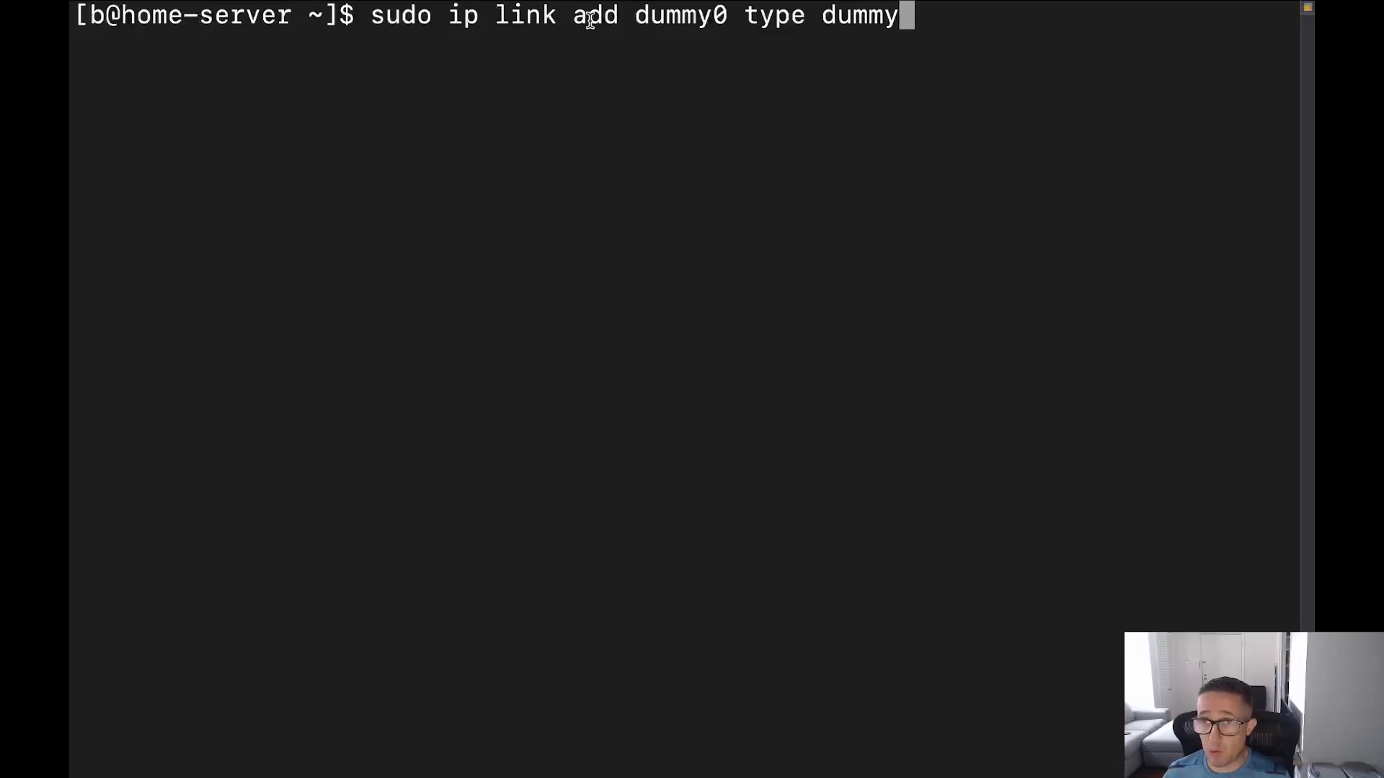
pyautogui.moveTo(722, 16)
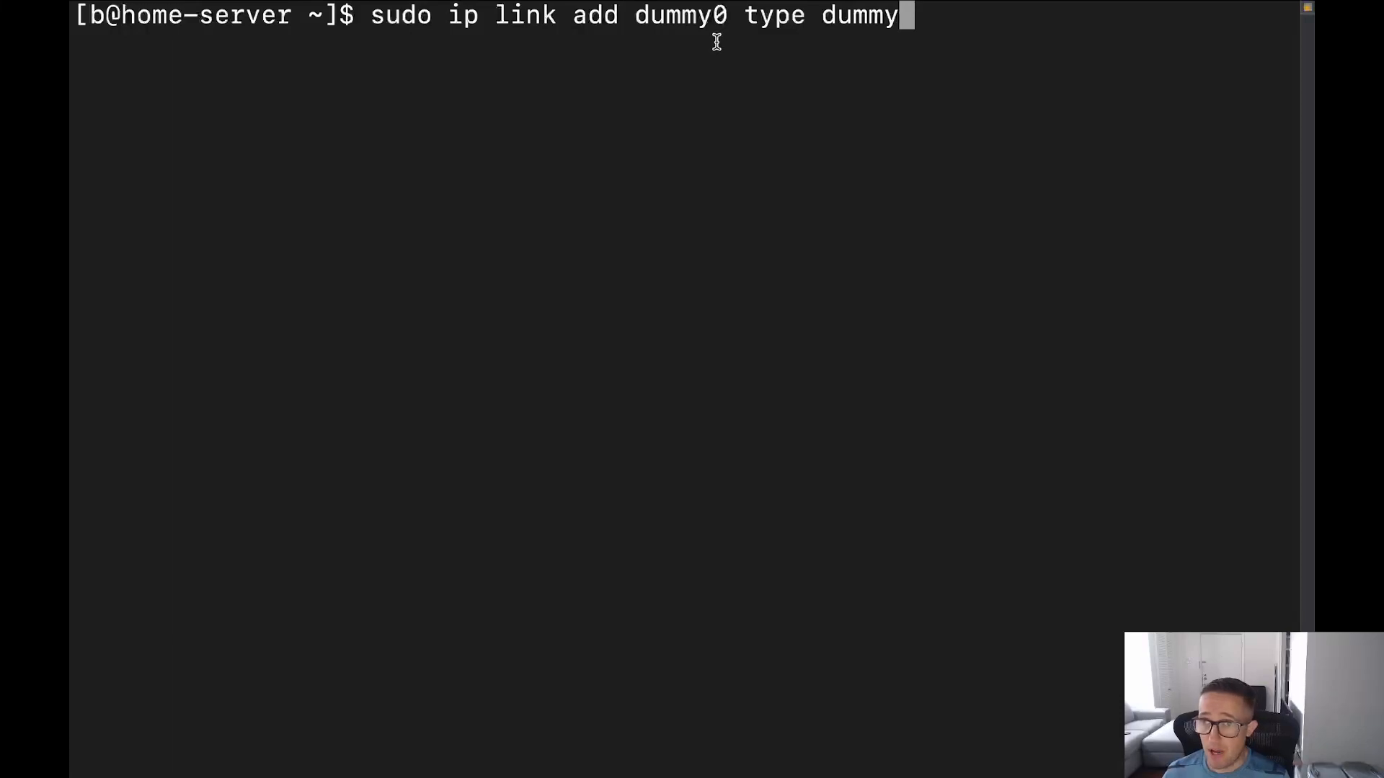
pyautogui.moveTo(795, 22)
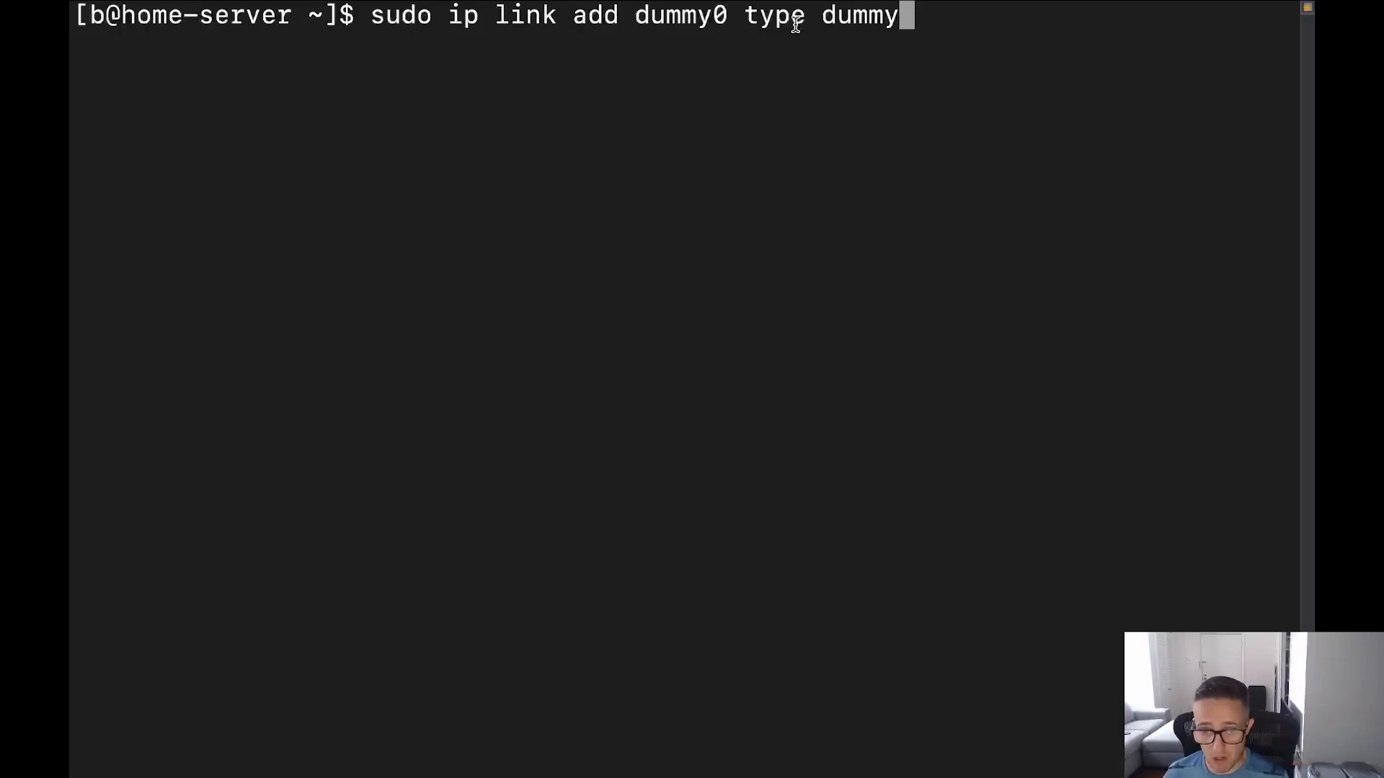
pyautogui.moveTo(821, 55)
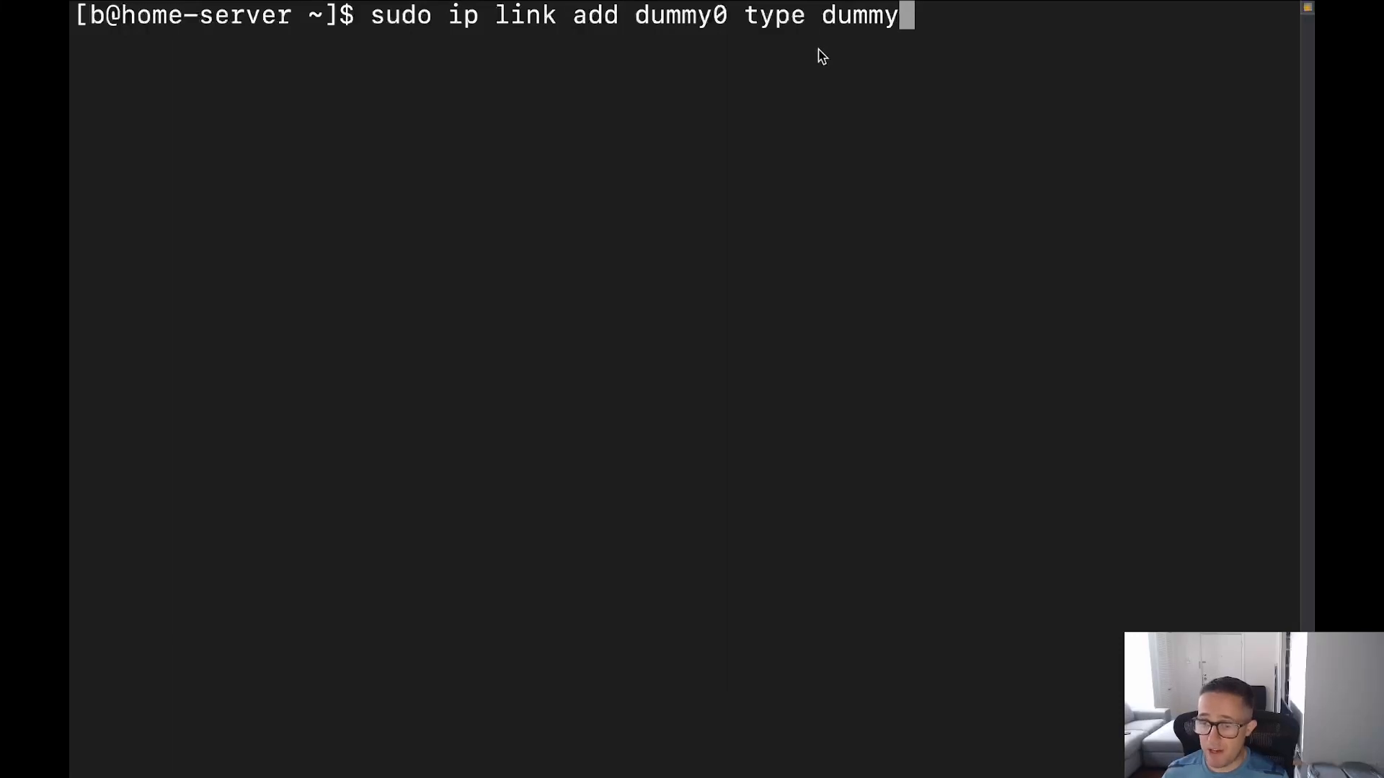
# Create dummy0, then run 'ip a' to see it DOWN beside lo, enp2s0 and wlp3s0, and clear.
pyautogui.press('Return')
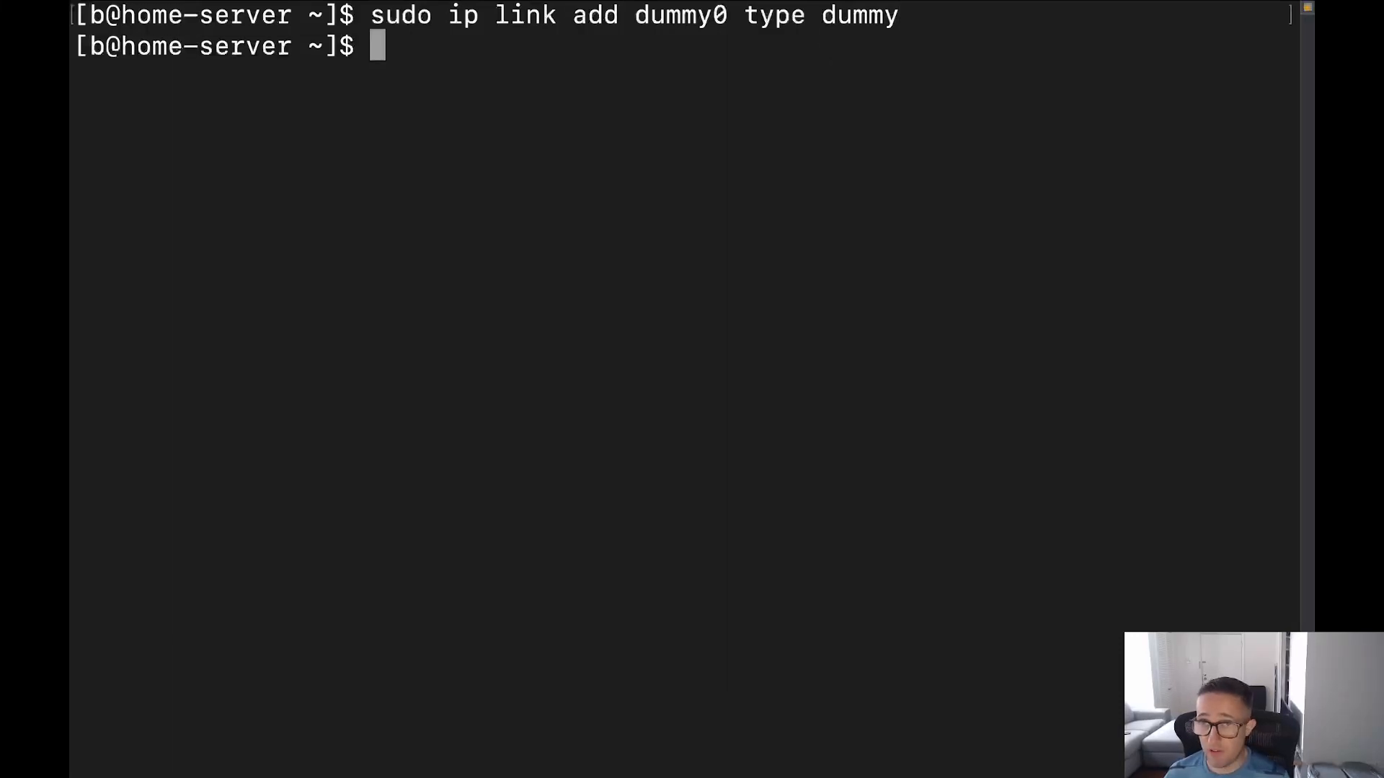
pyautogui.write('ip a')
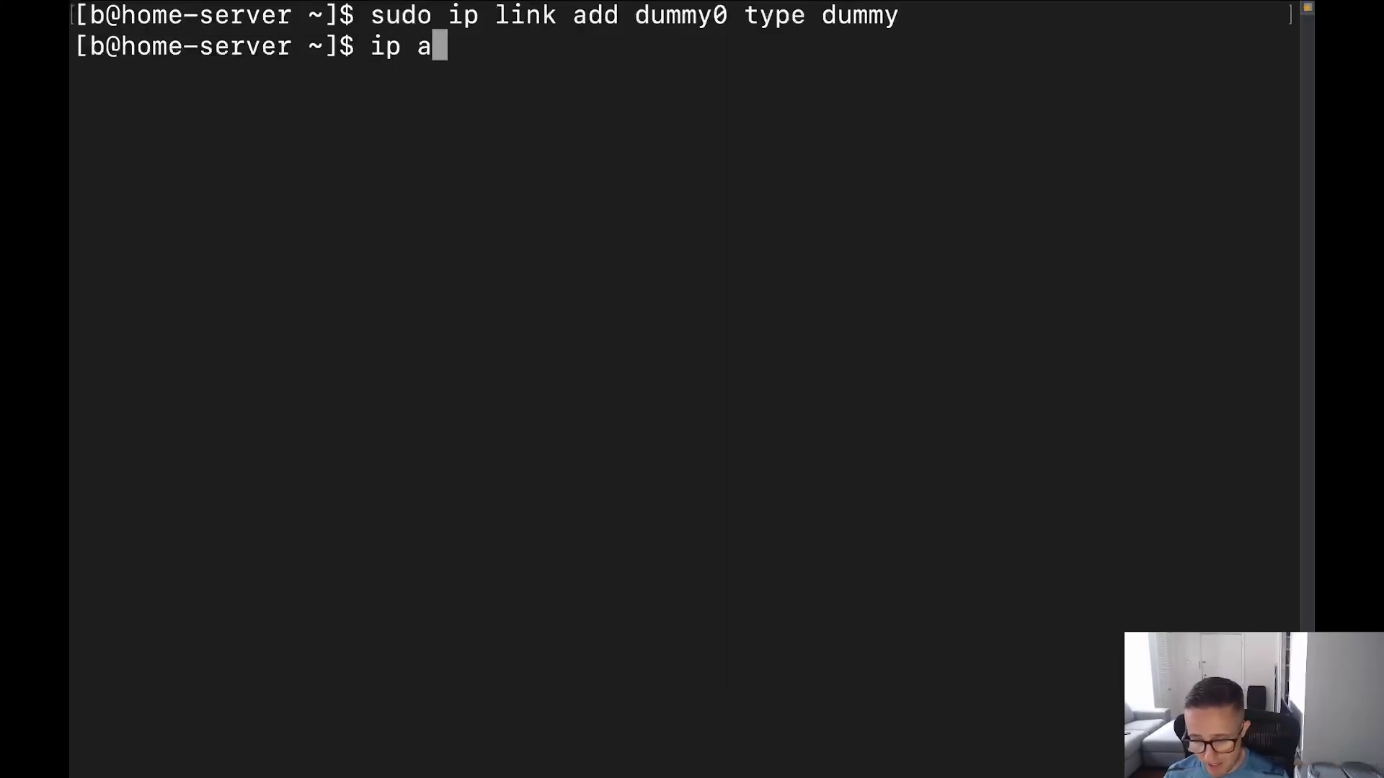
pyautogui.press('Return')
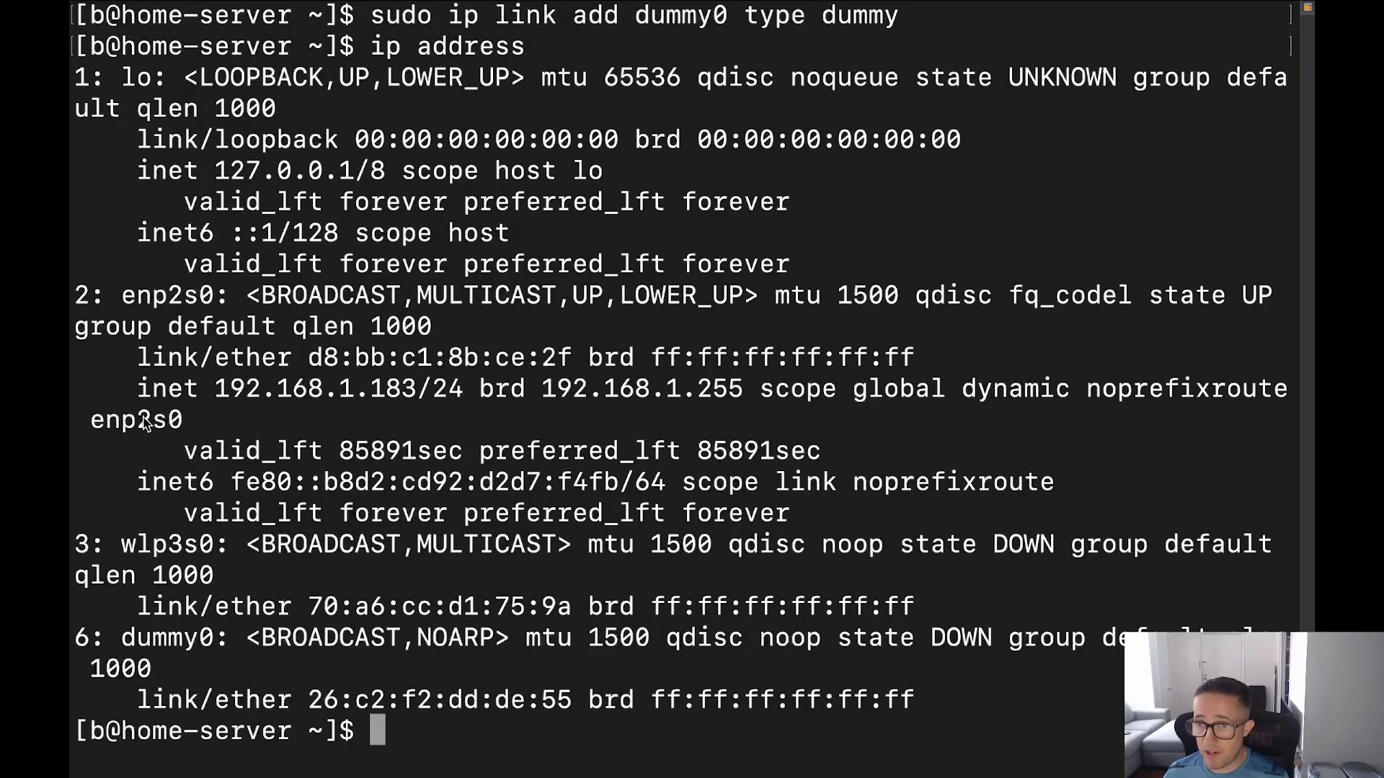
pyautogui.moveTo(428, 635)
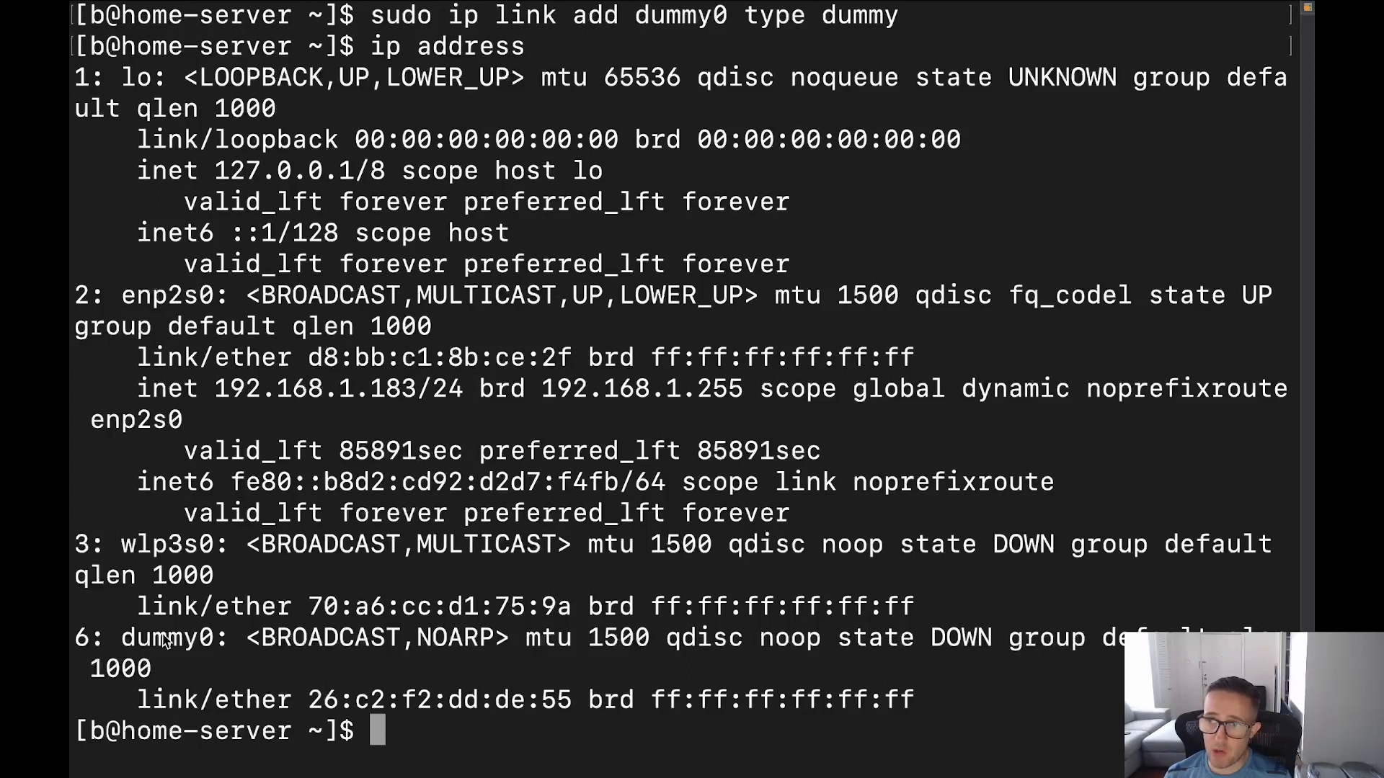
pyautogui.write('clear')
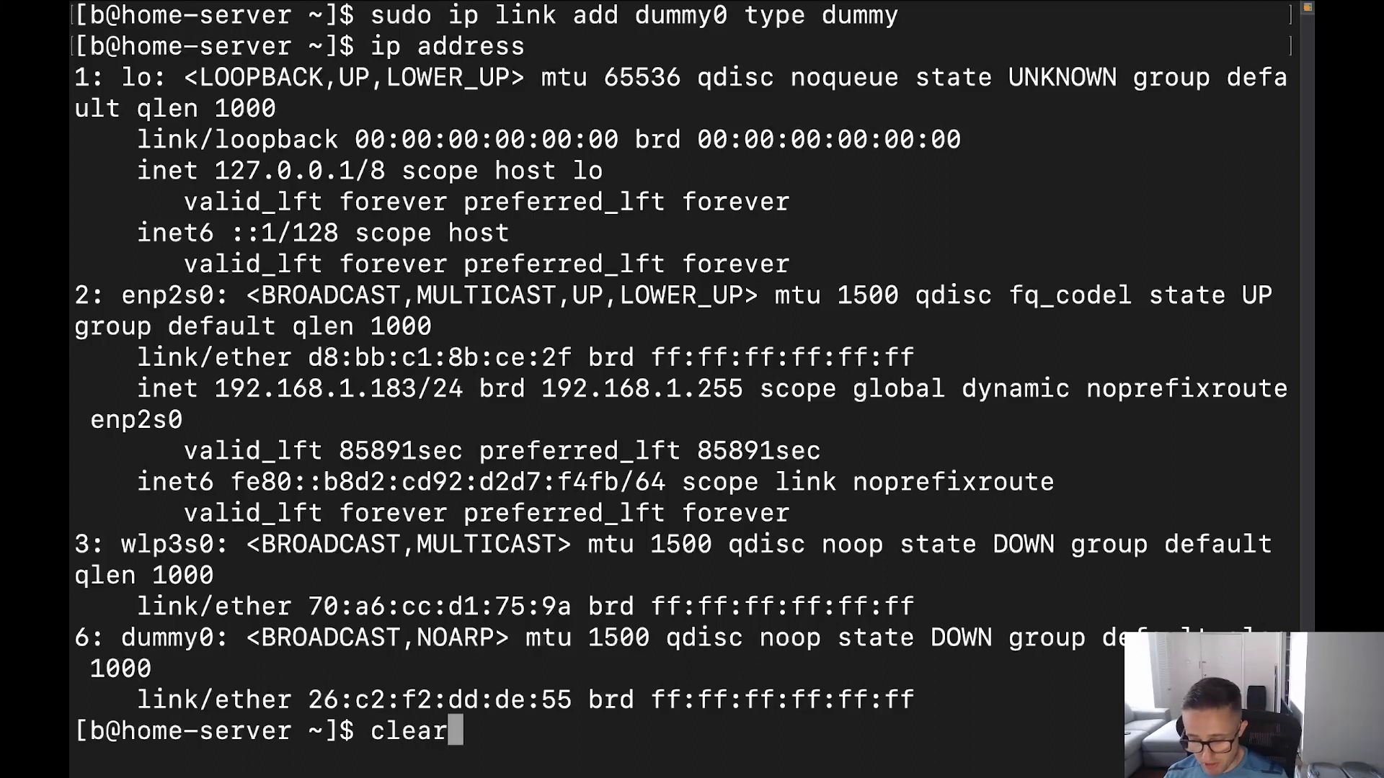
# Clear the screen and type 'sudo nmcli connection add type dummy ifname dummy1' without running it.
pyautogui.press('Return')
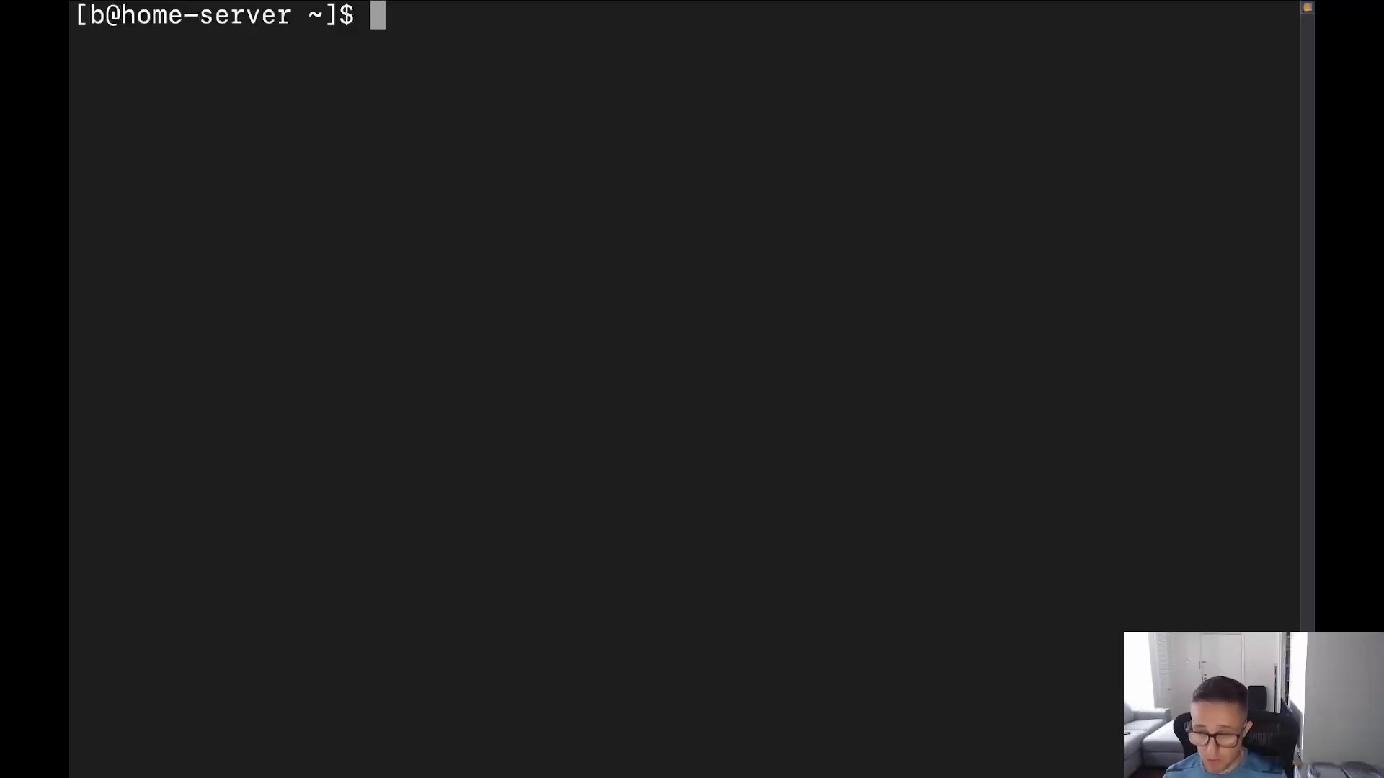
pyautogui.write('sudo n')
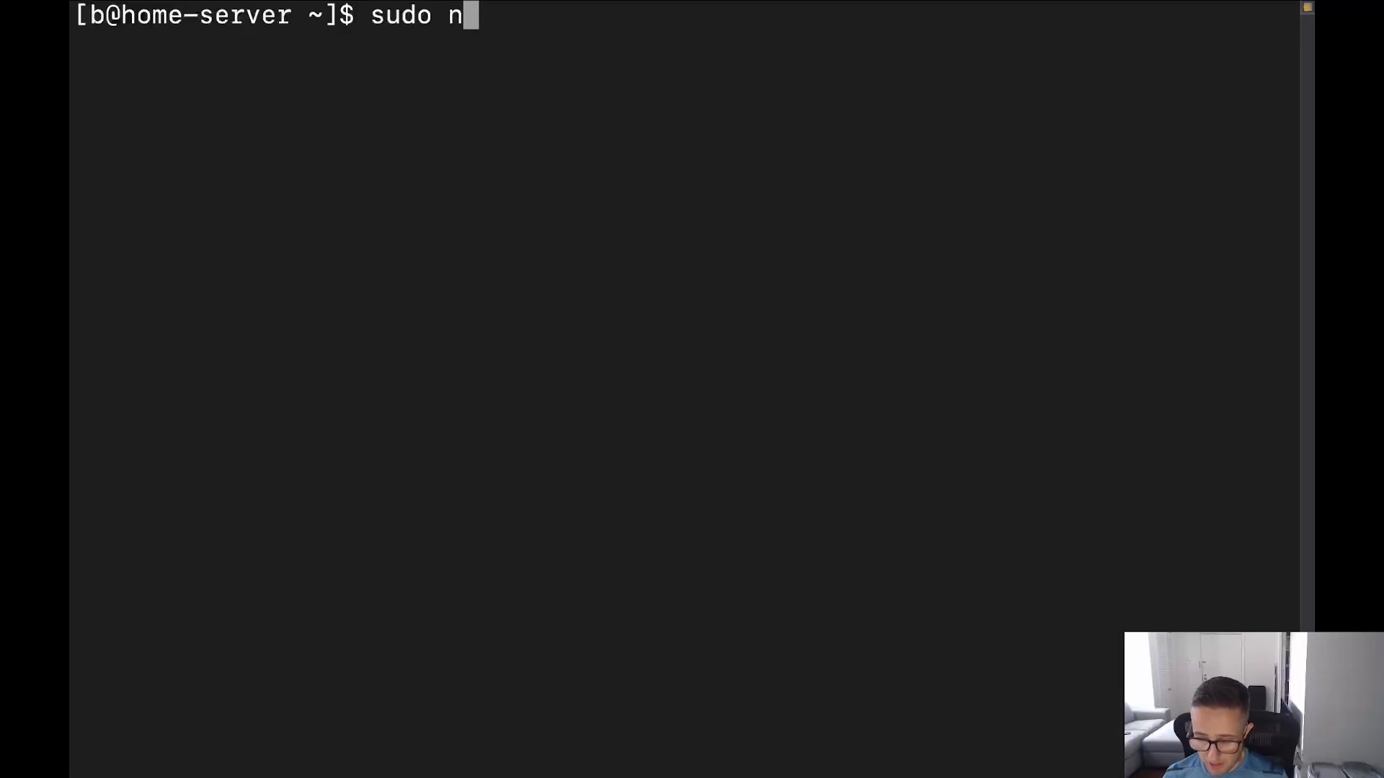
pyautogui.write('mcli connecti')
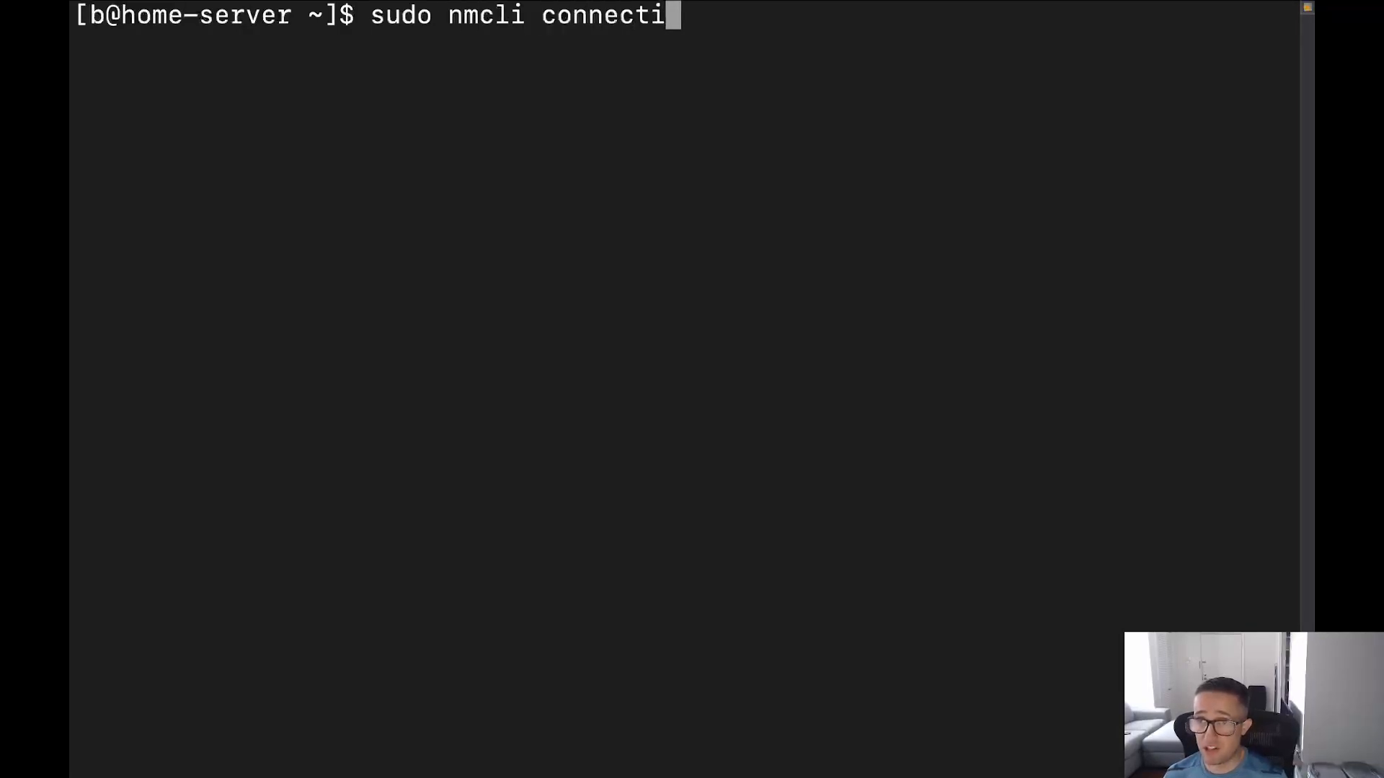
pyautogui.write('on')
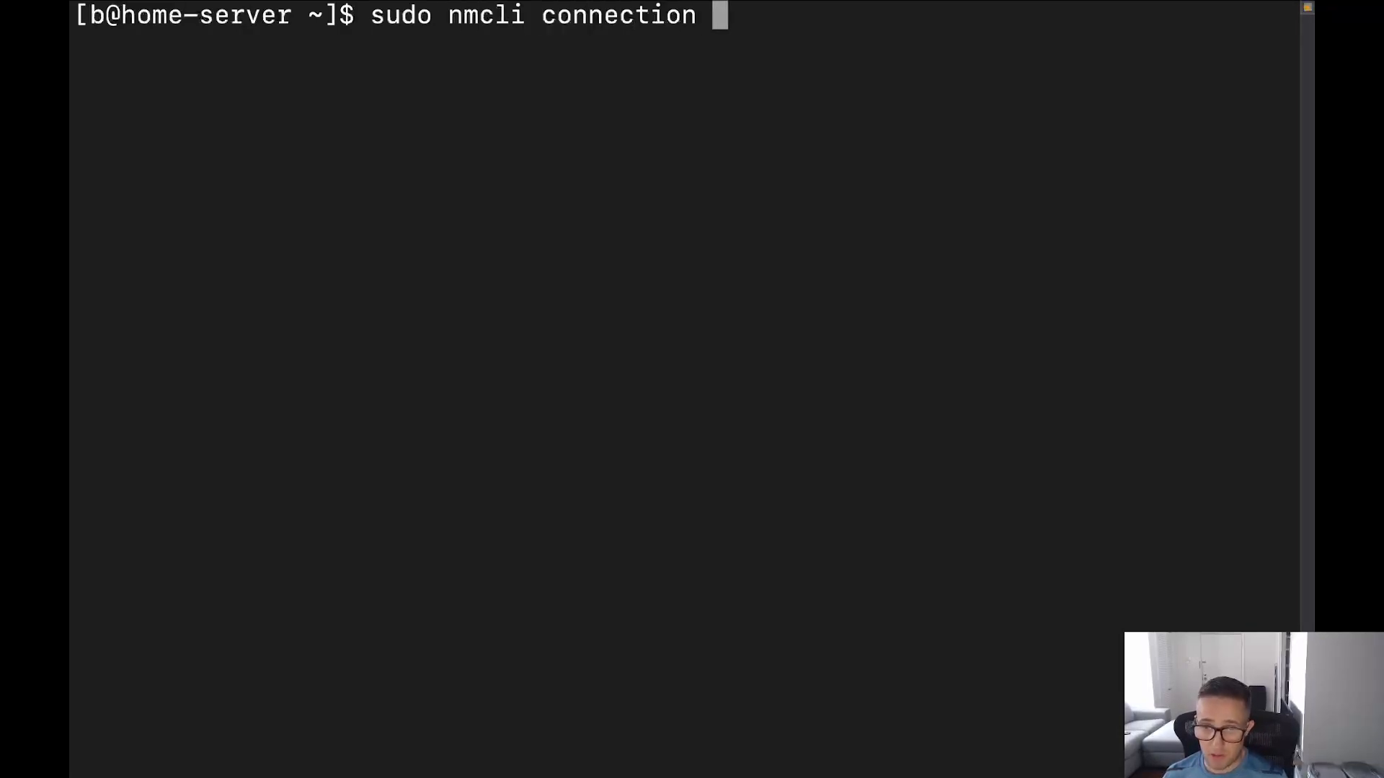
pyautogui.write('add')
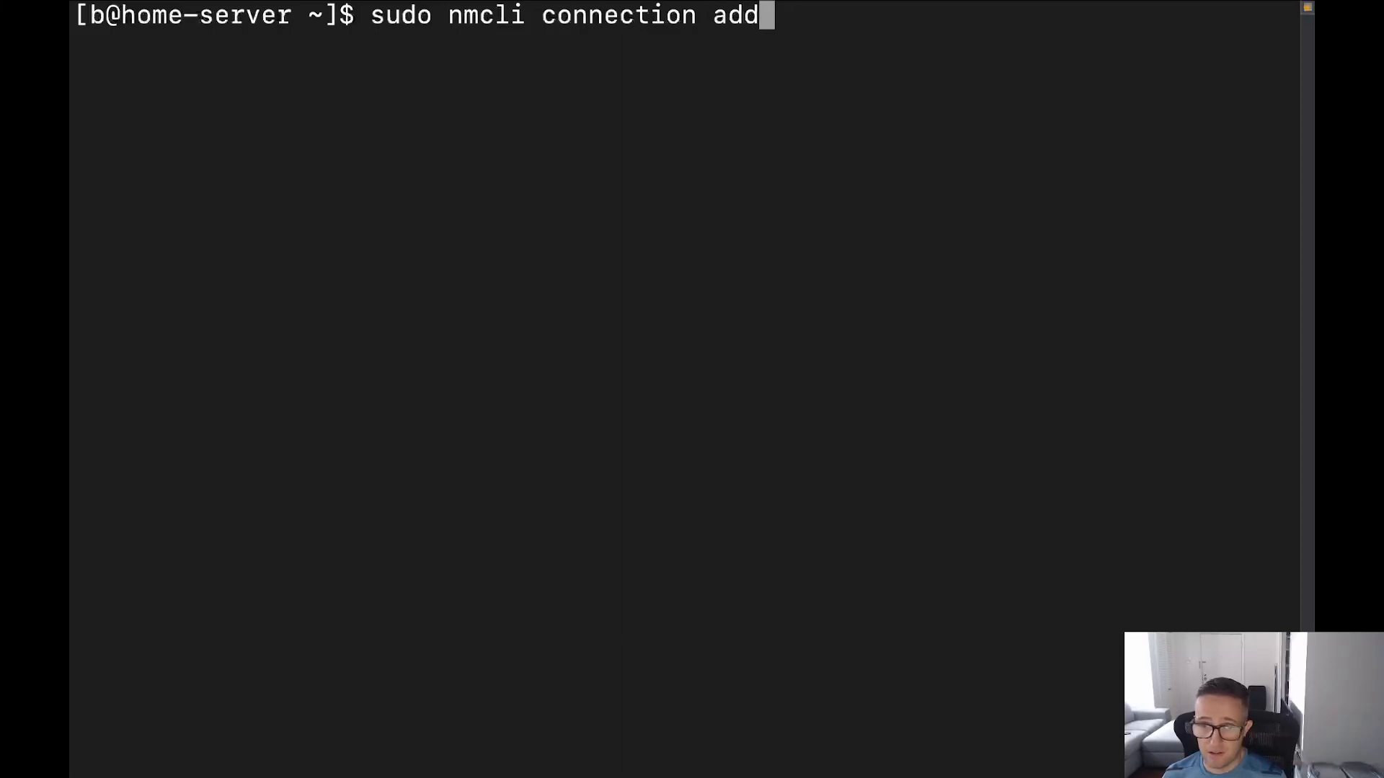
pyautogui.write('type')
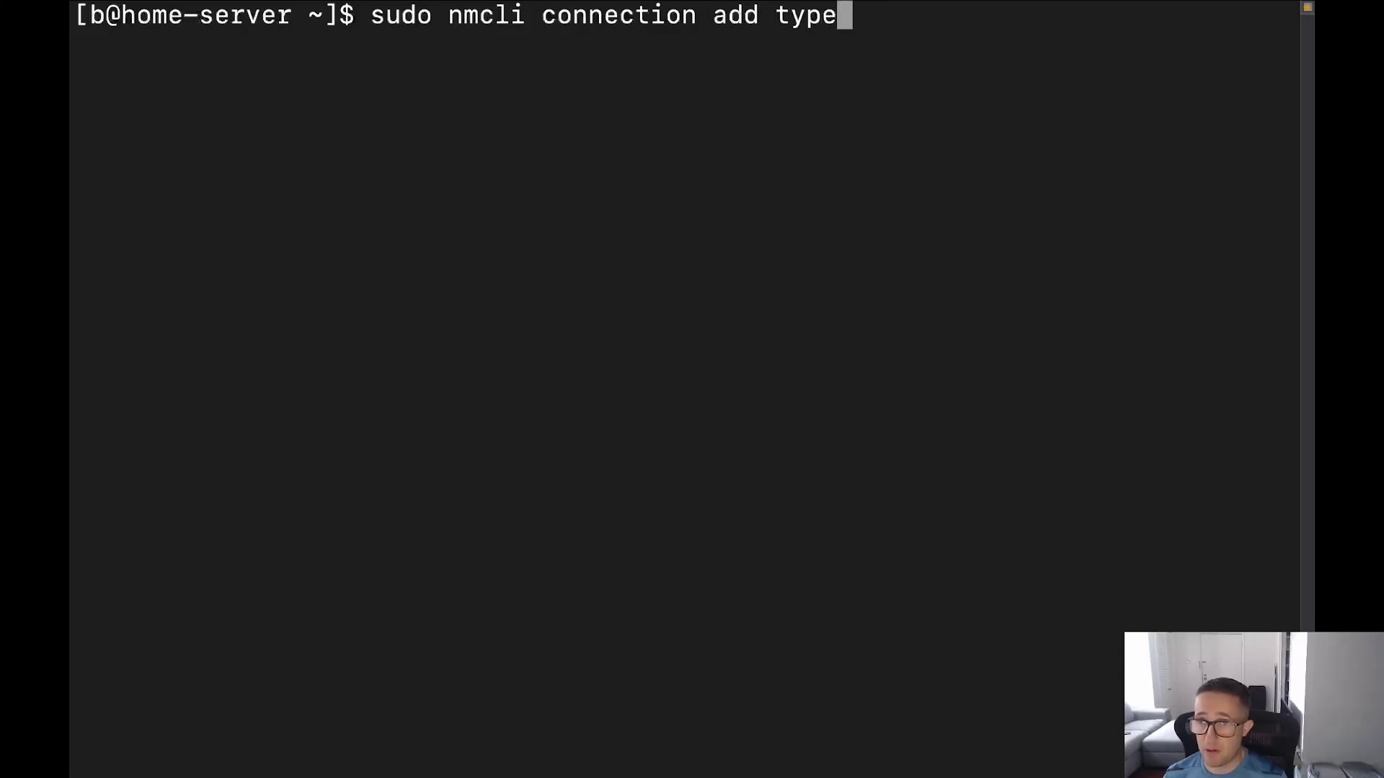
pyautogui.write('dummy')
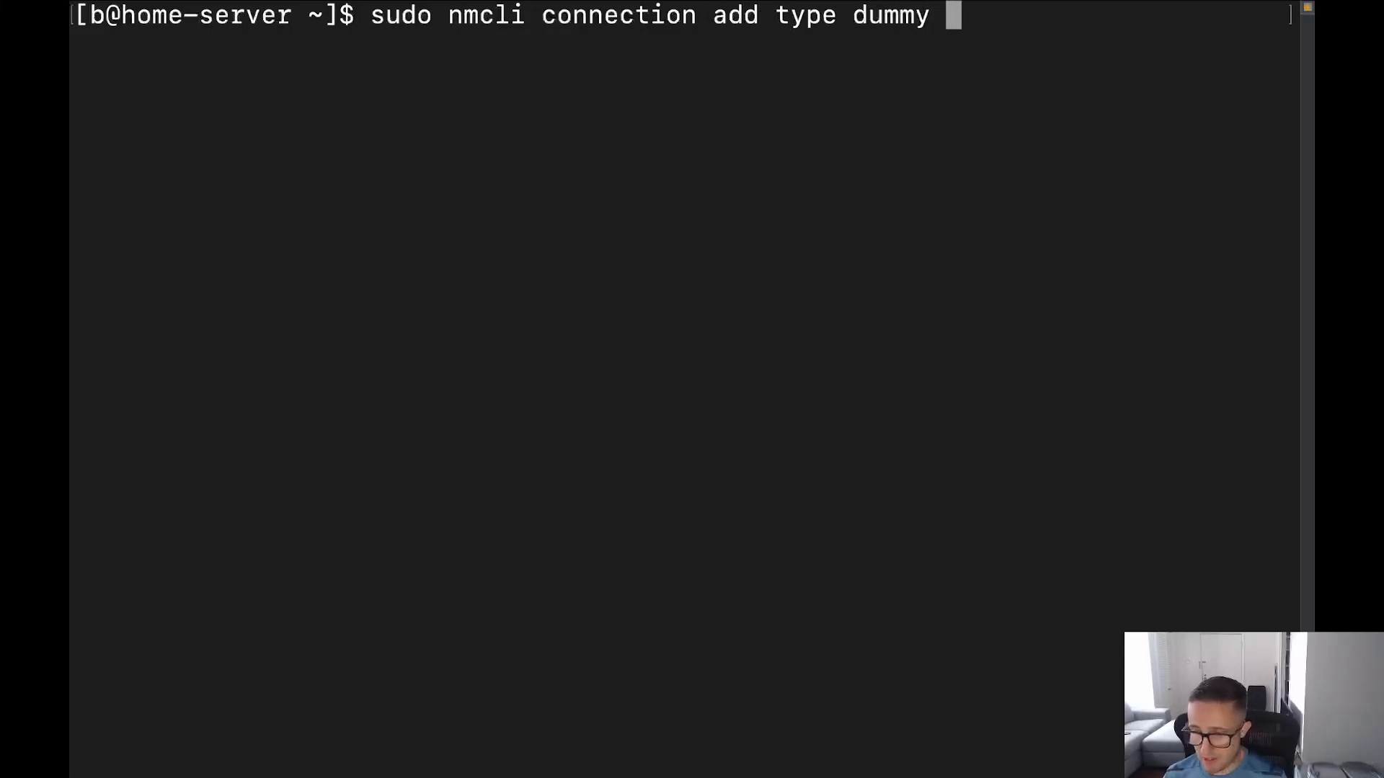
pyautogui.write('i')
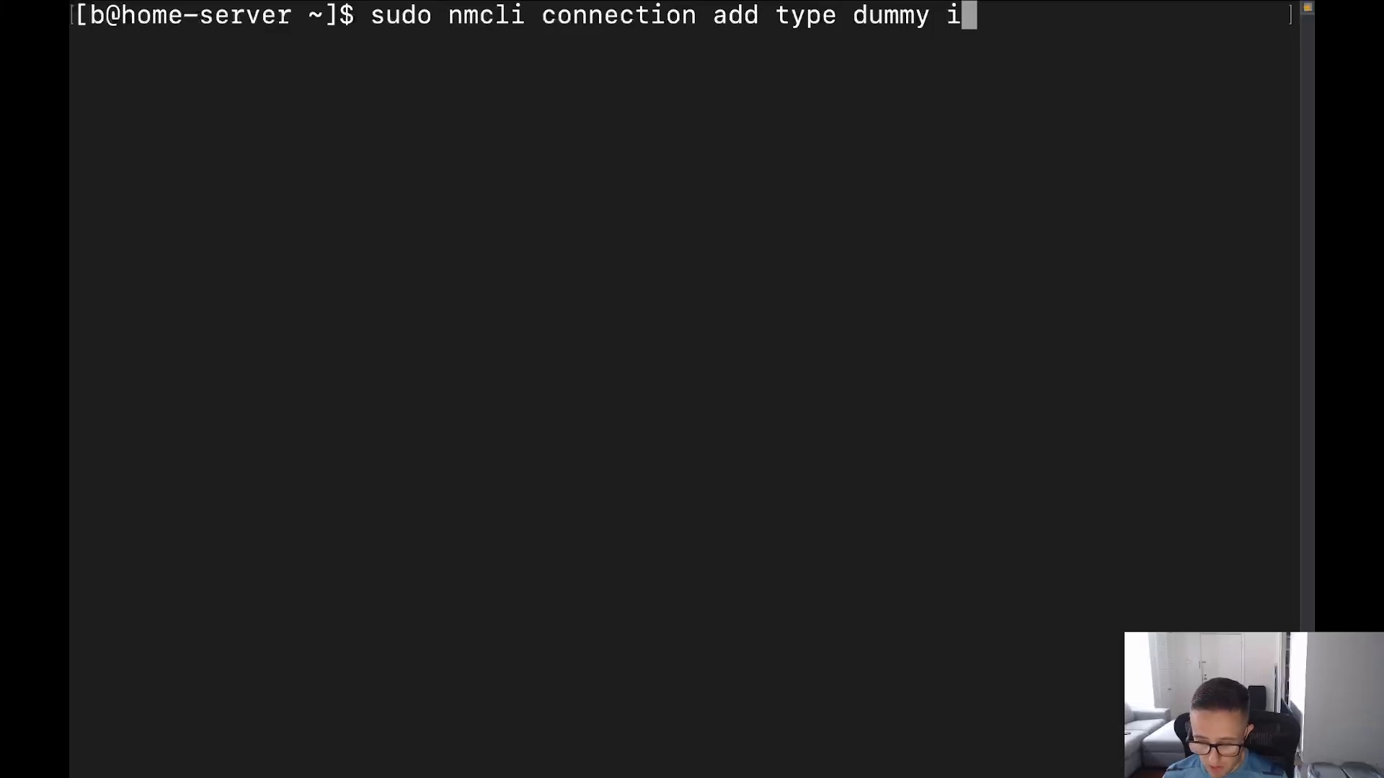
pyautogui.write('fname')
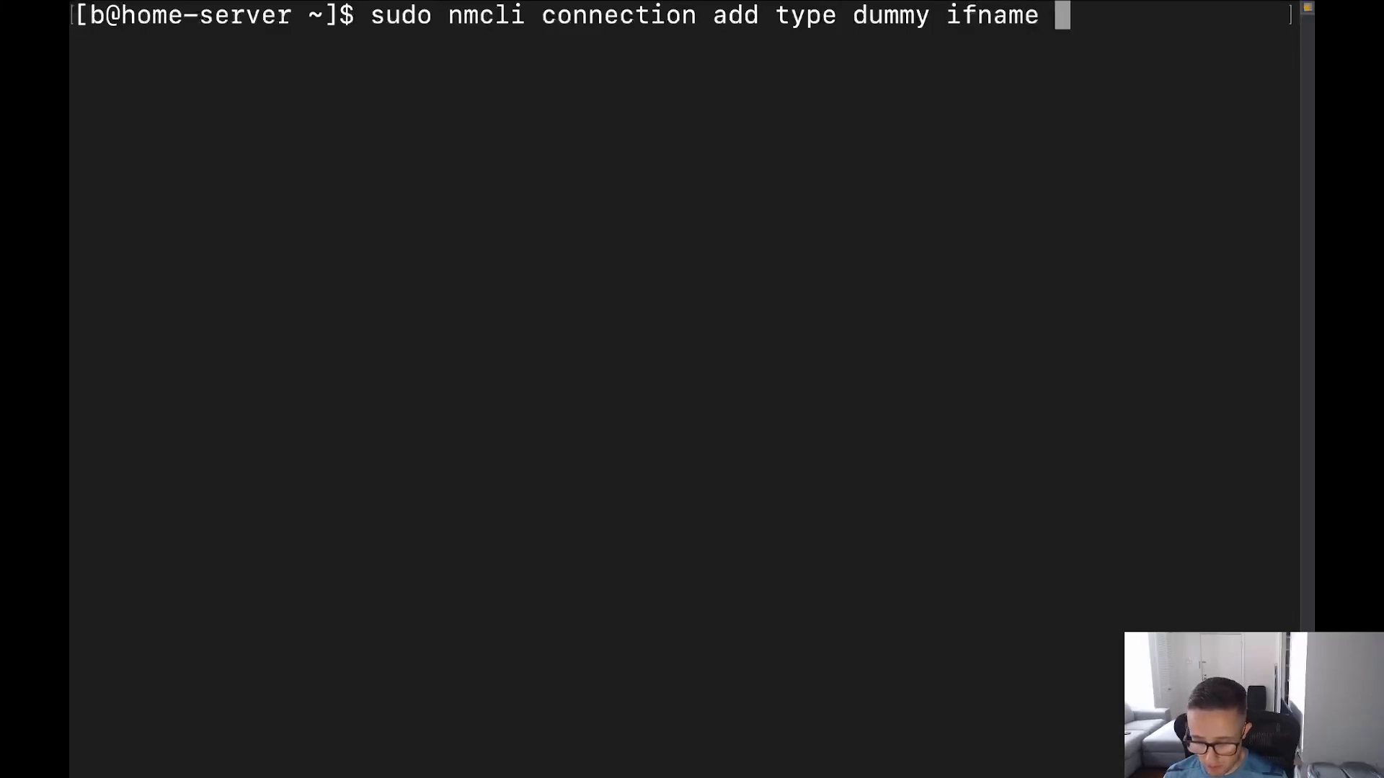
pyautogui.write('dummy`')
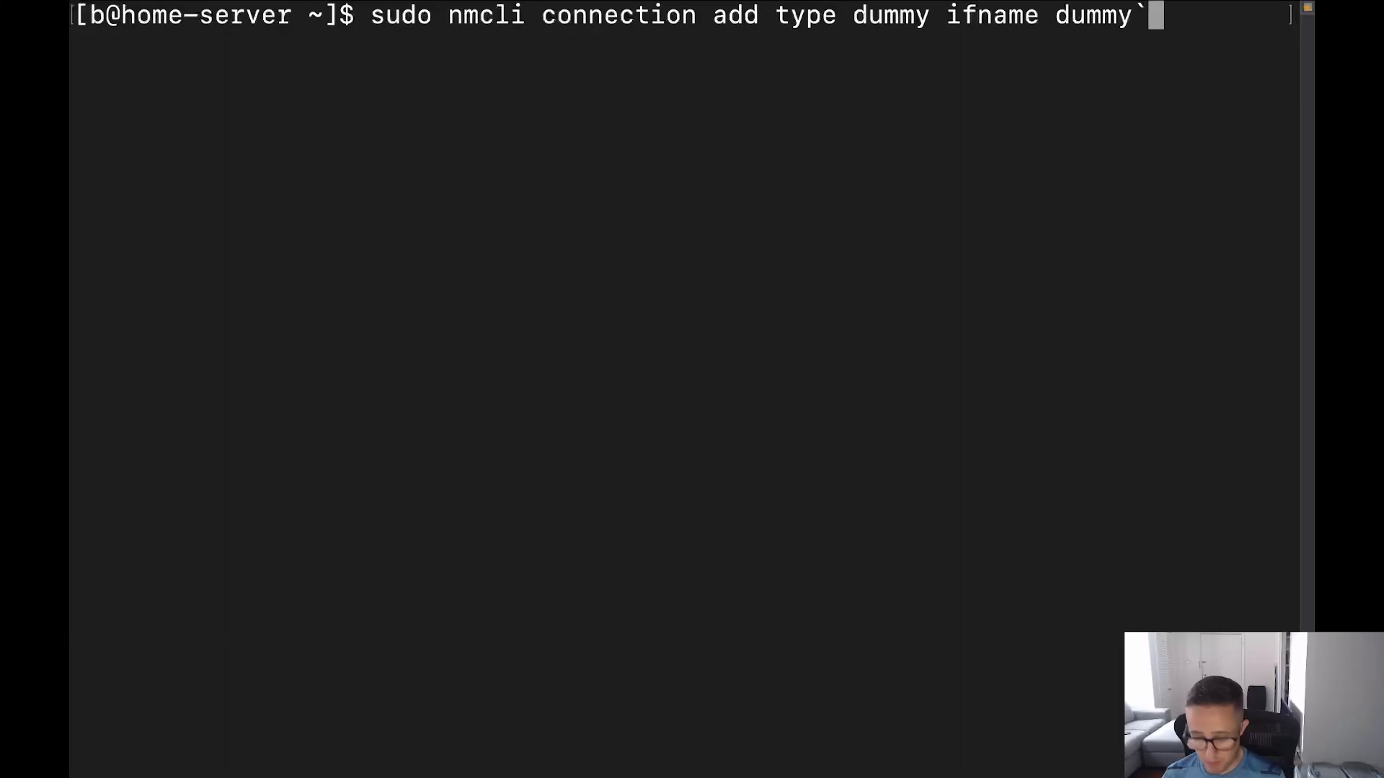
pyautogui.write('1')
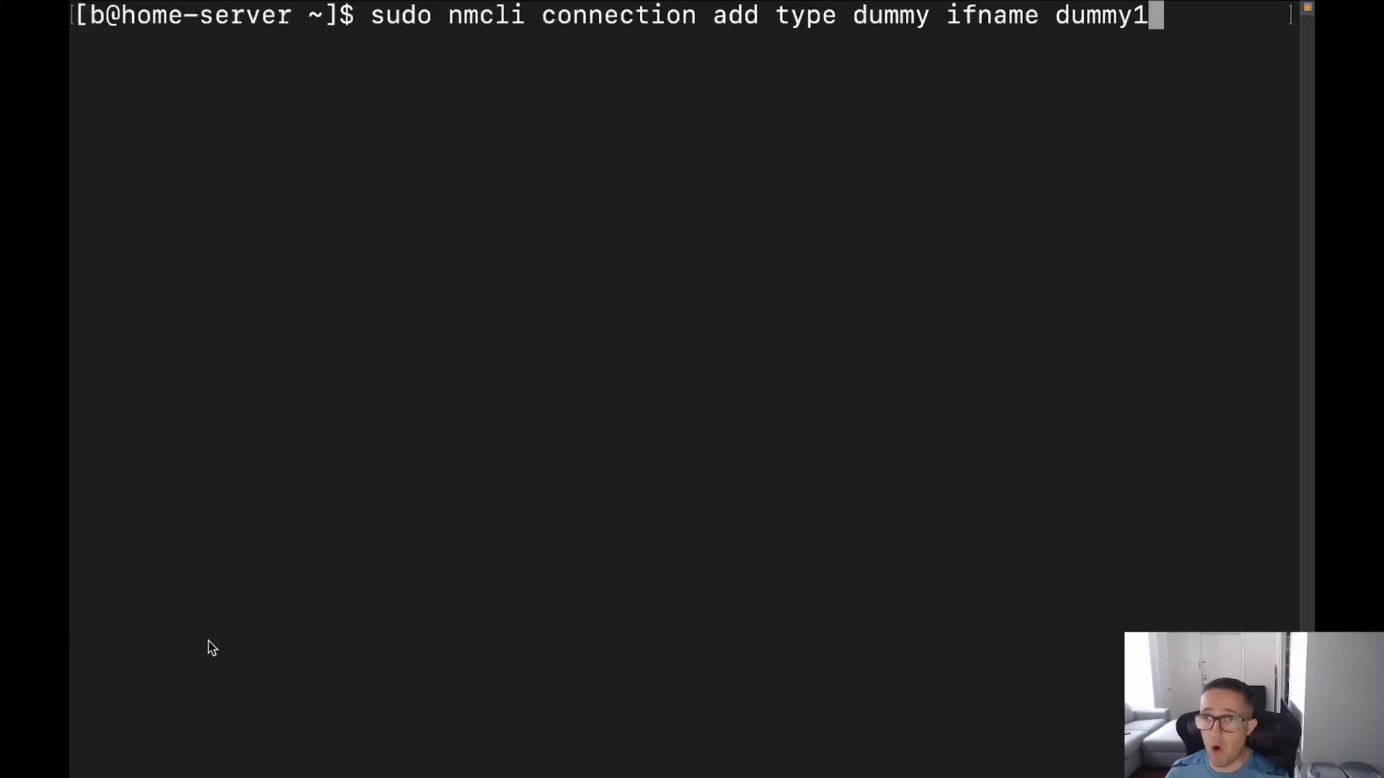
pyautogui.moveTo(409, 143)
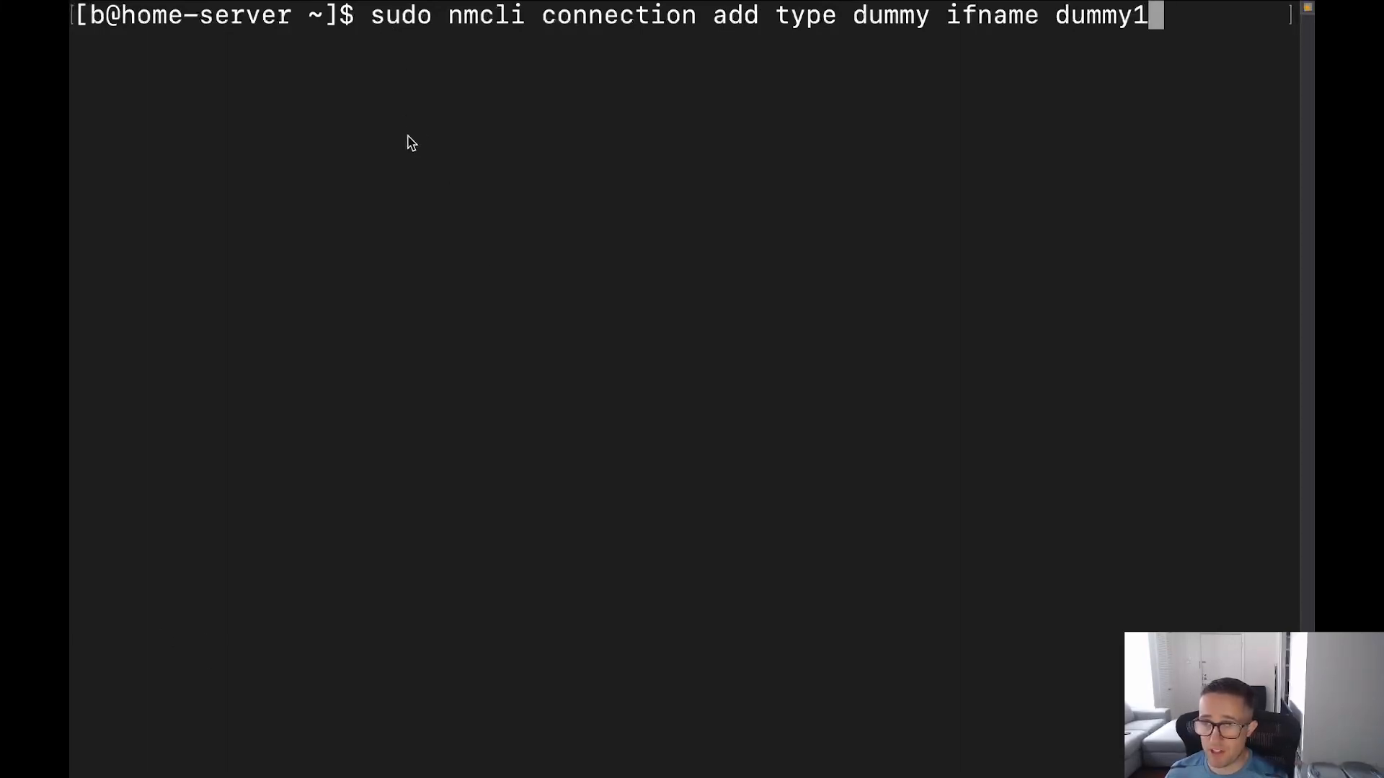
pyautogui.moveTo(468, 35)
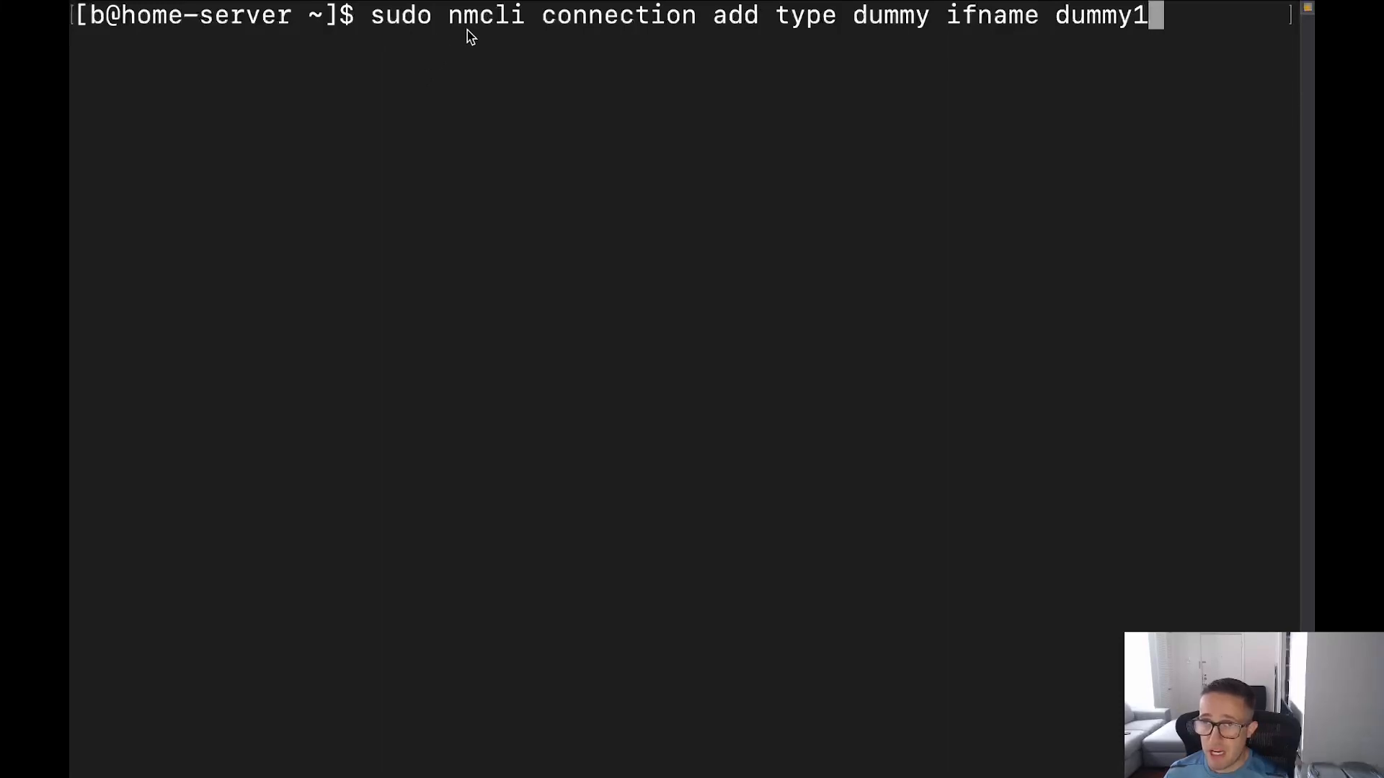
pyautogui.moveTo(493, 36)
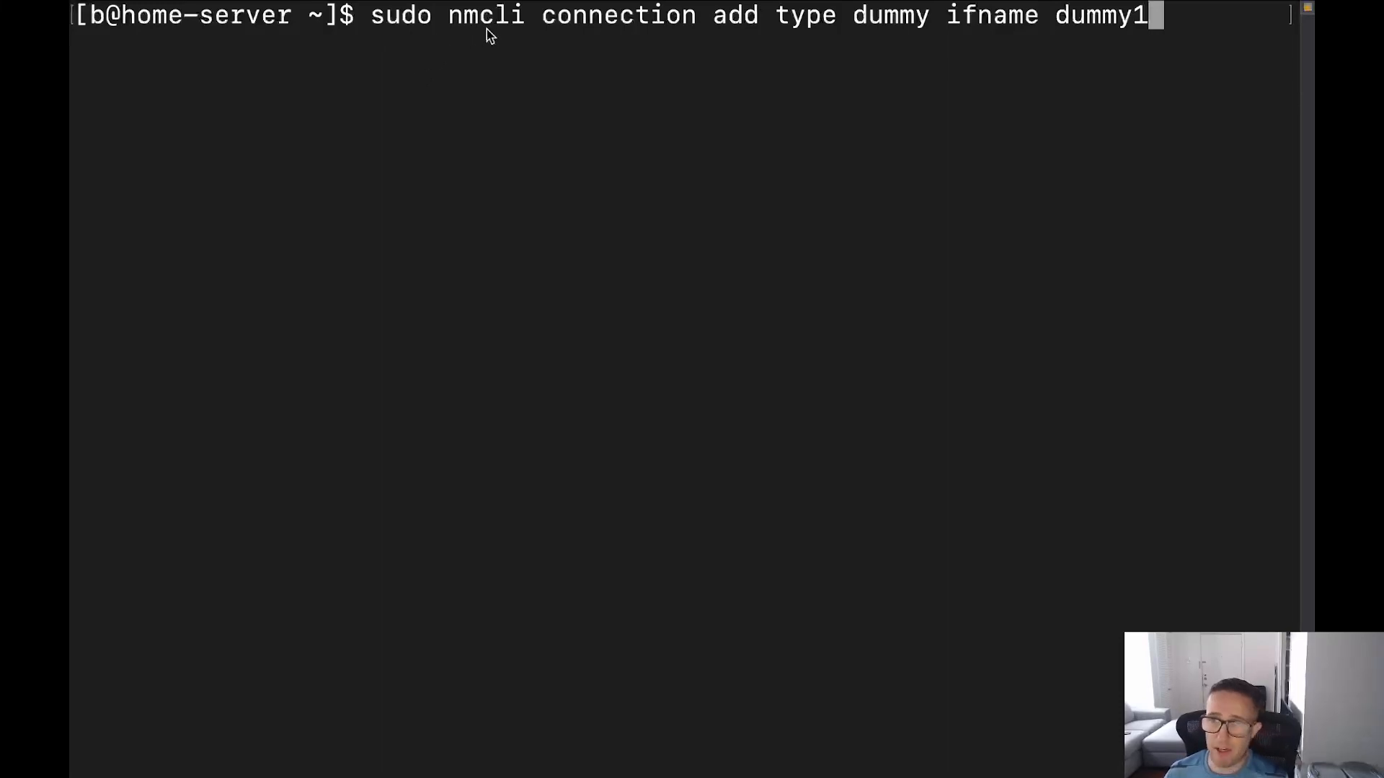
pyautogui.moveTo(606, 47)
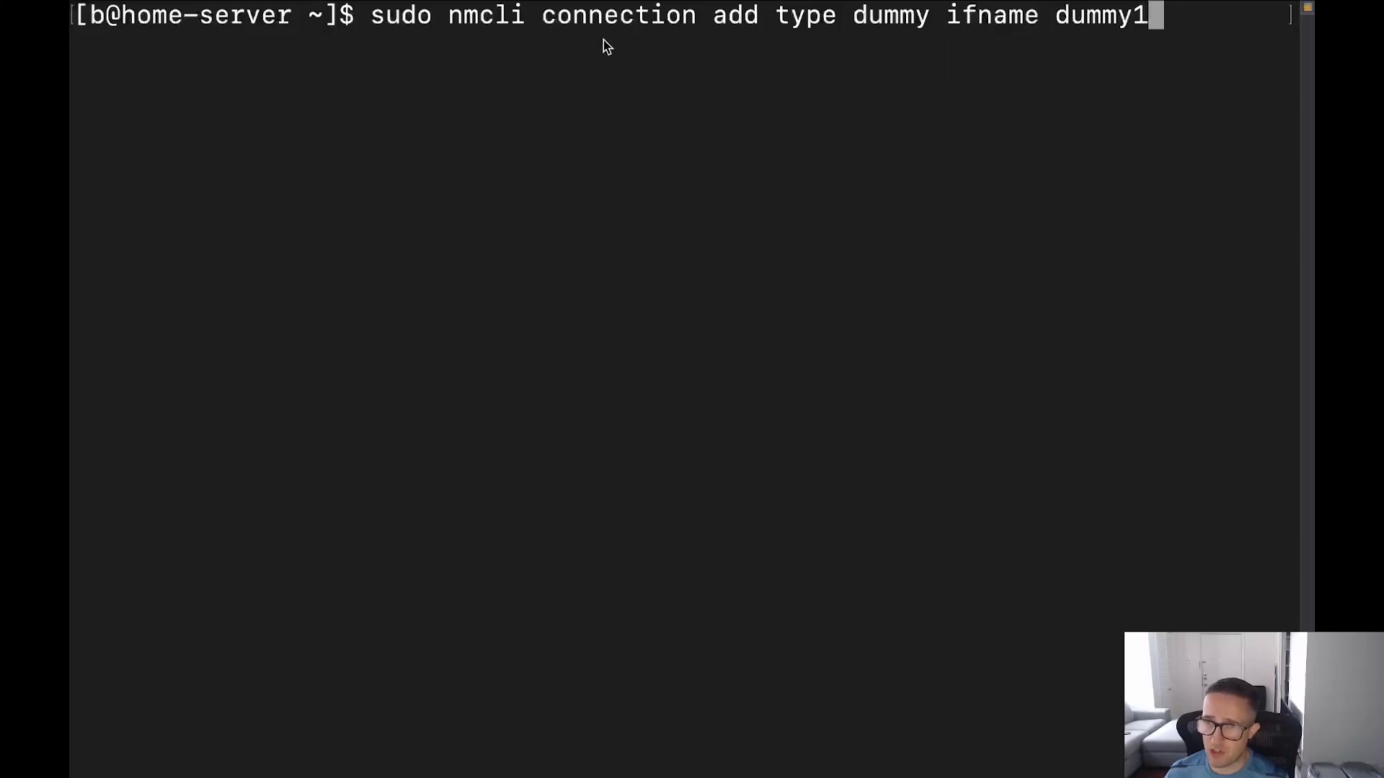
pyautogui.moveTo(642, 16)
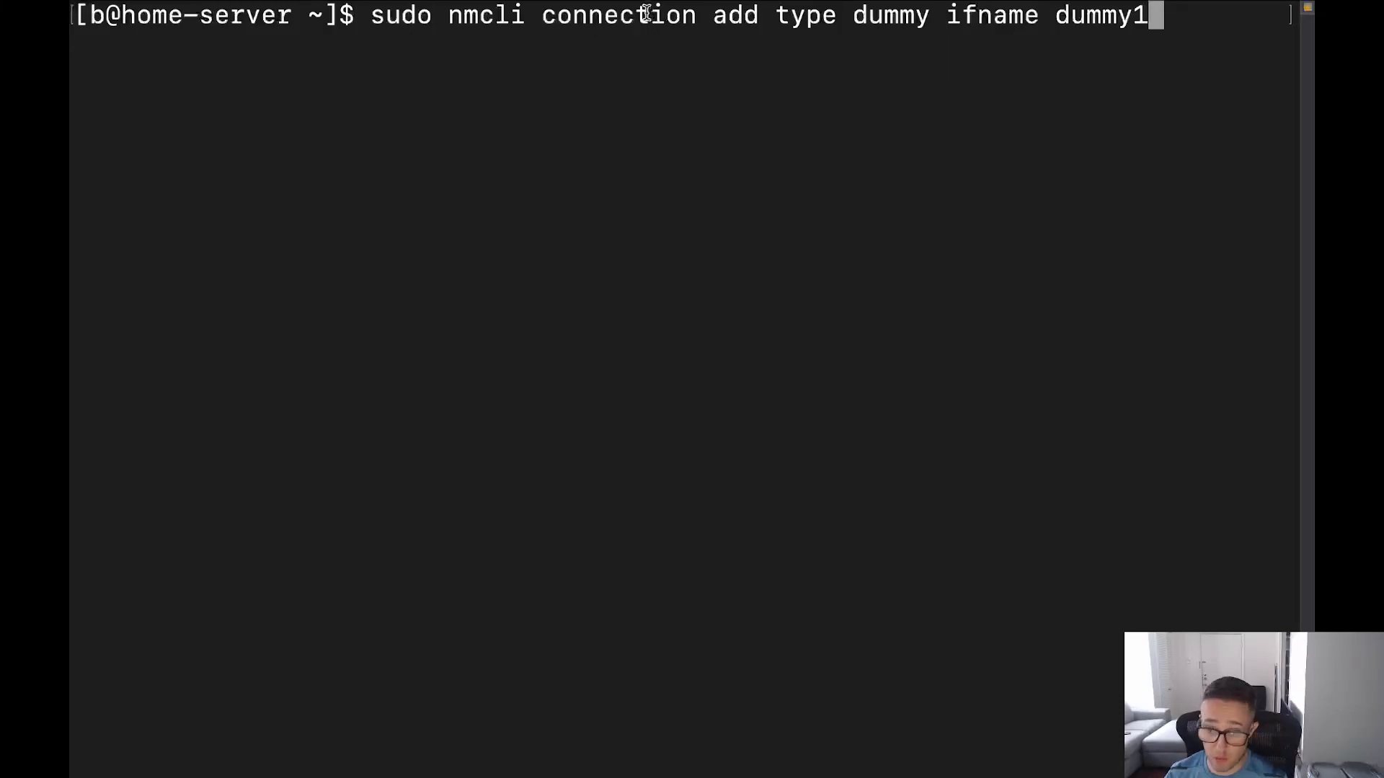
pyautogui.moveTo(701, 66)
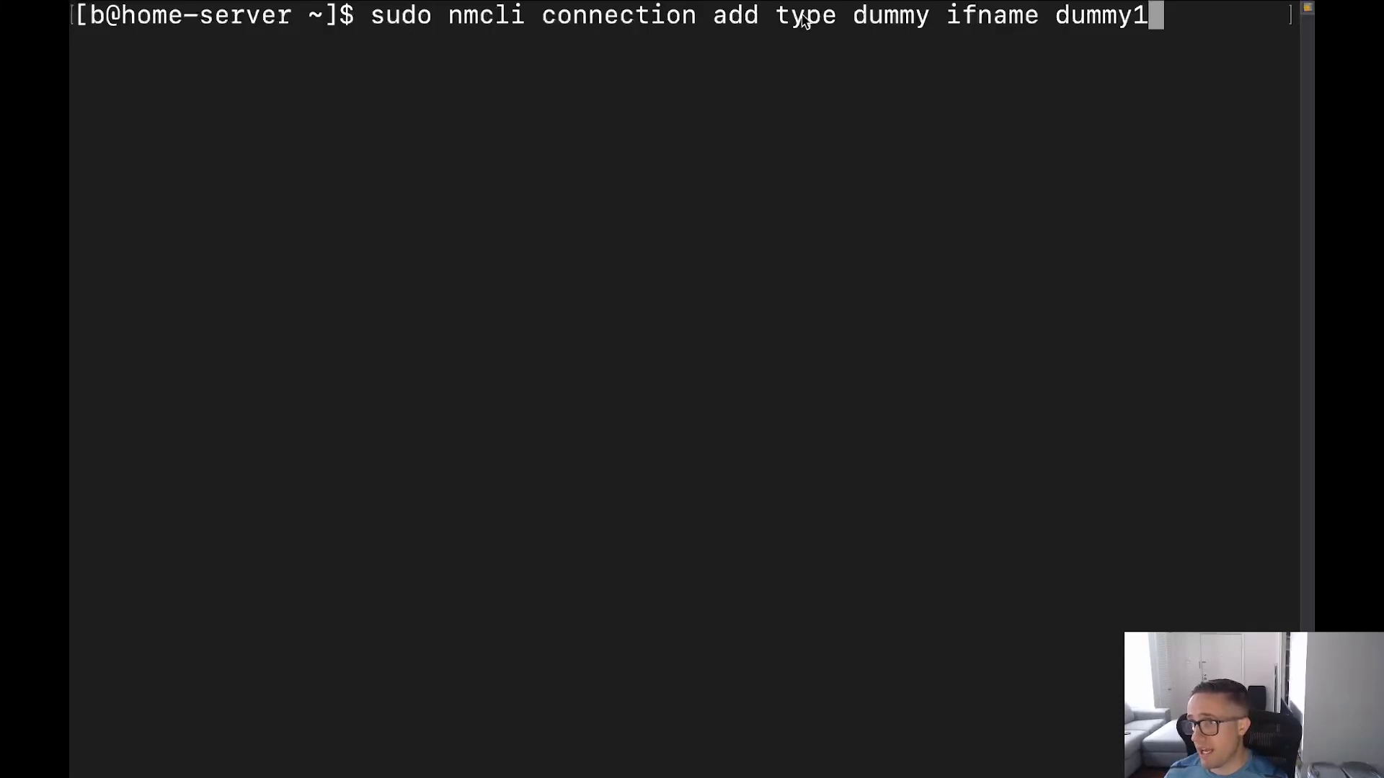
pyautogui.moveTo(865, 19)
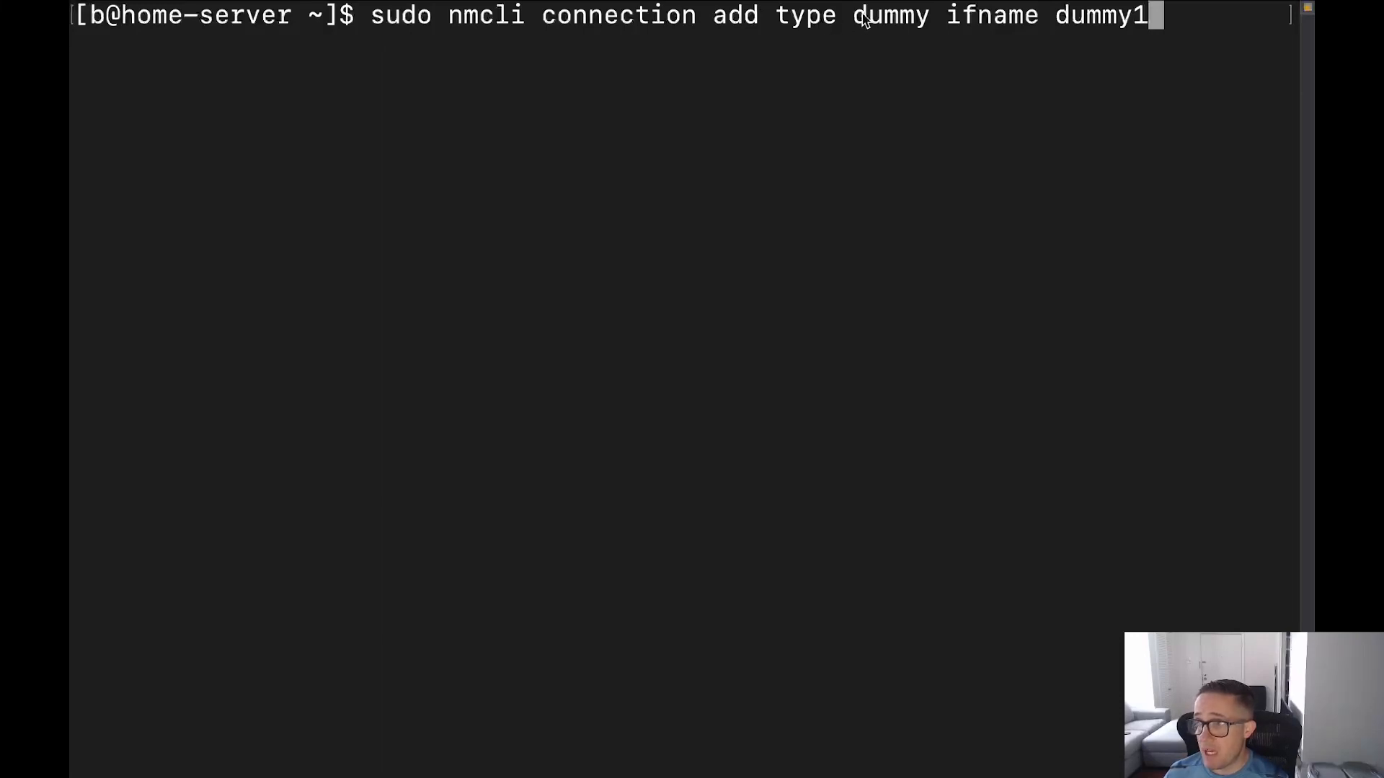
pyautogui.moveTo(992, 23)
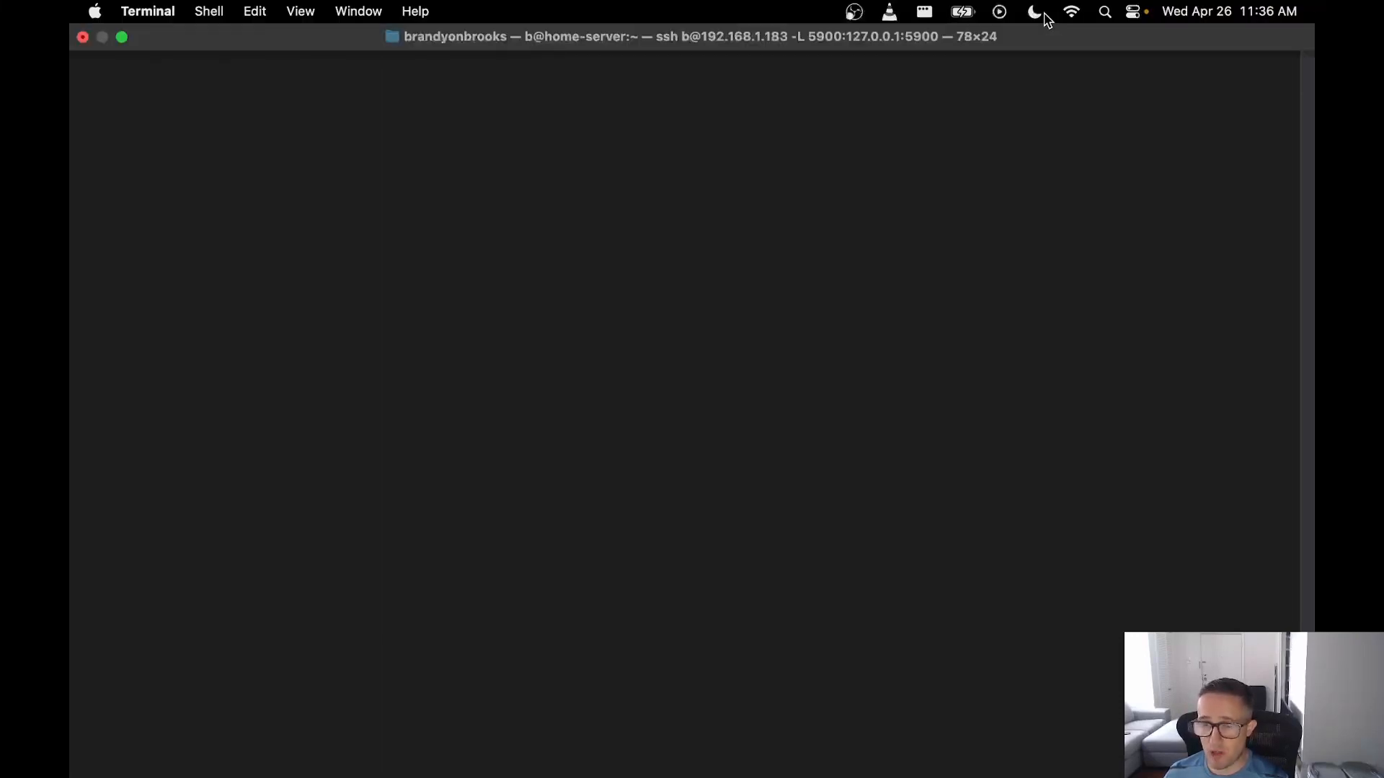
pyautogui.write('sudo nmcli connection add type dummy ifname dummy1')
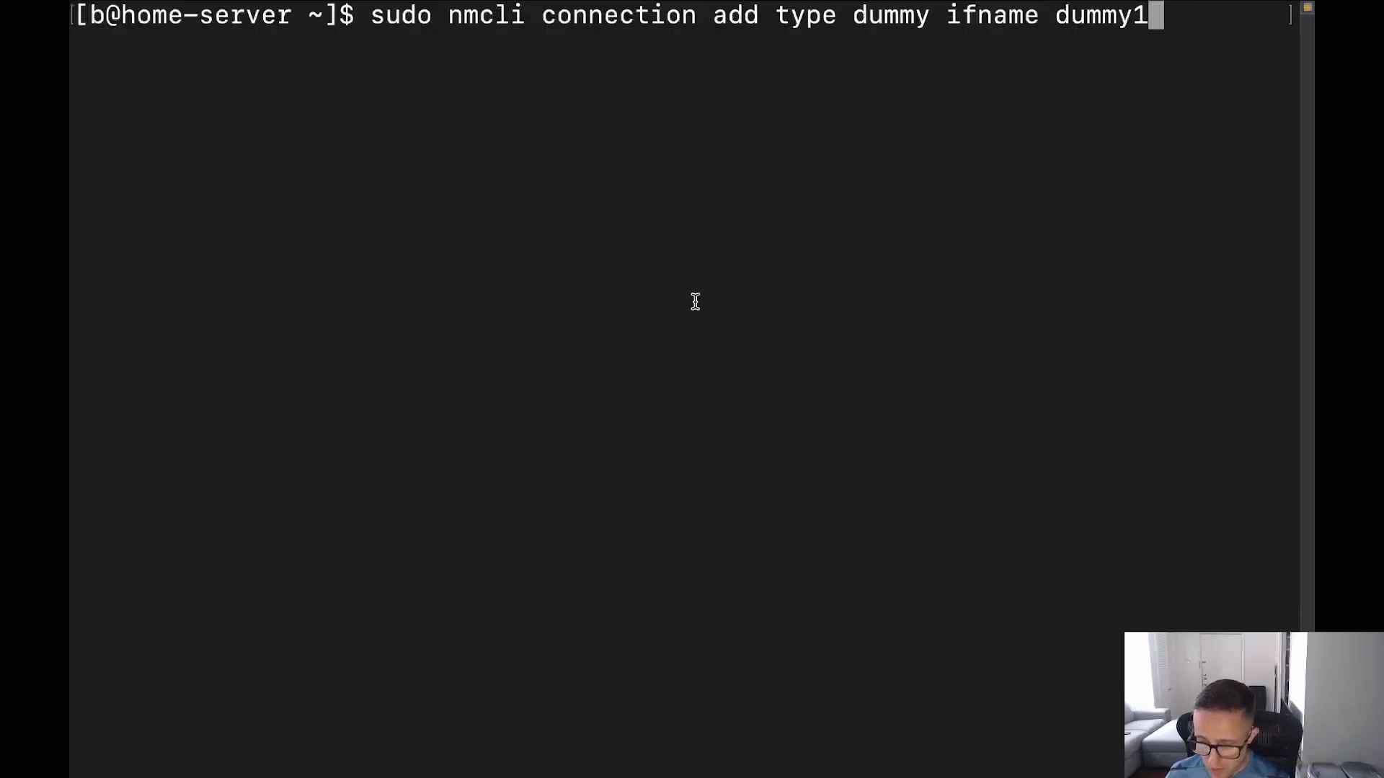
# Add the 'dummy-dummy1' connection and run 'ip a' to see dummy1 up beside dummy0.
pyautogui.press('Return')
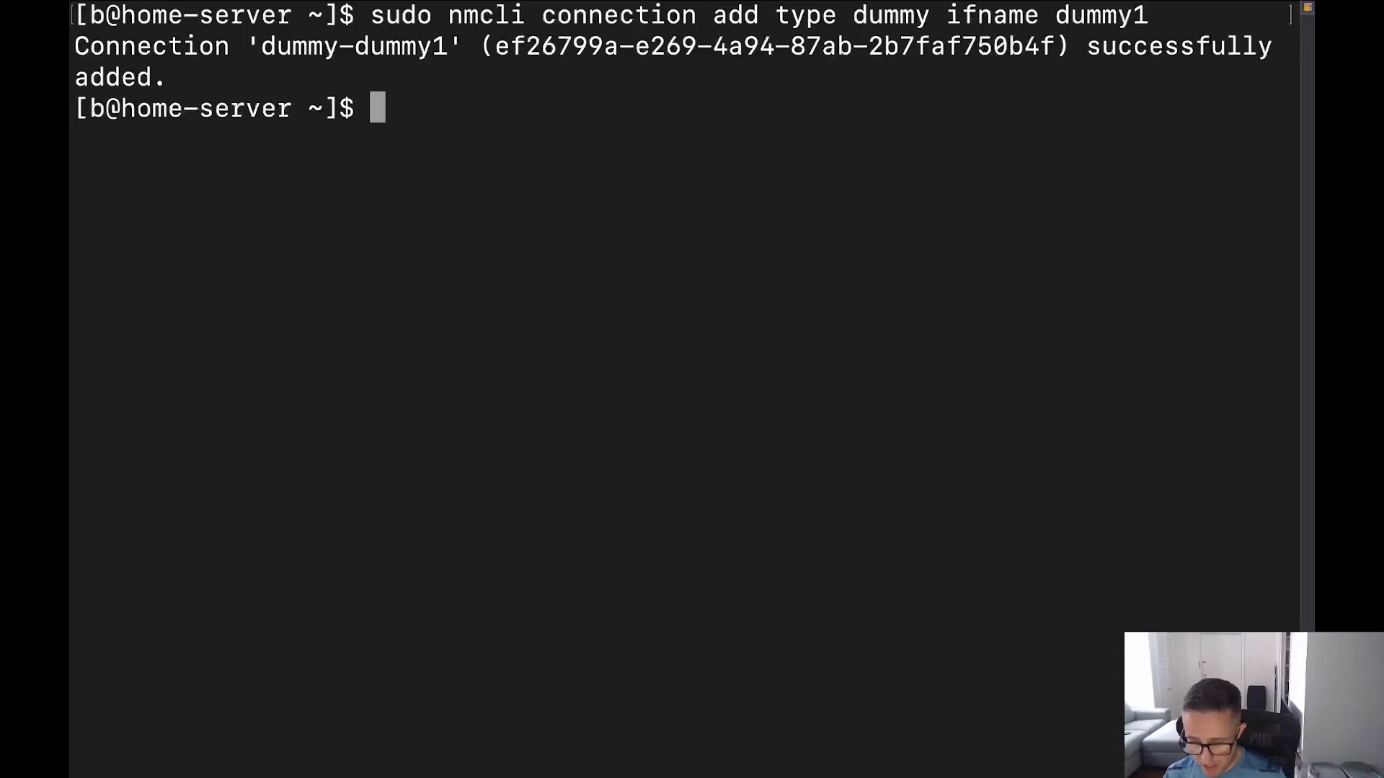
pyautogui.write('ip a')
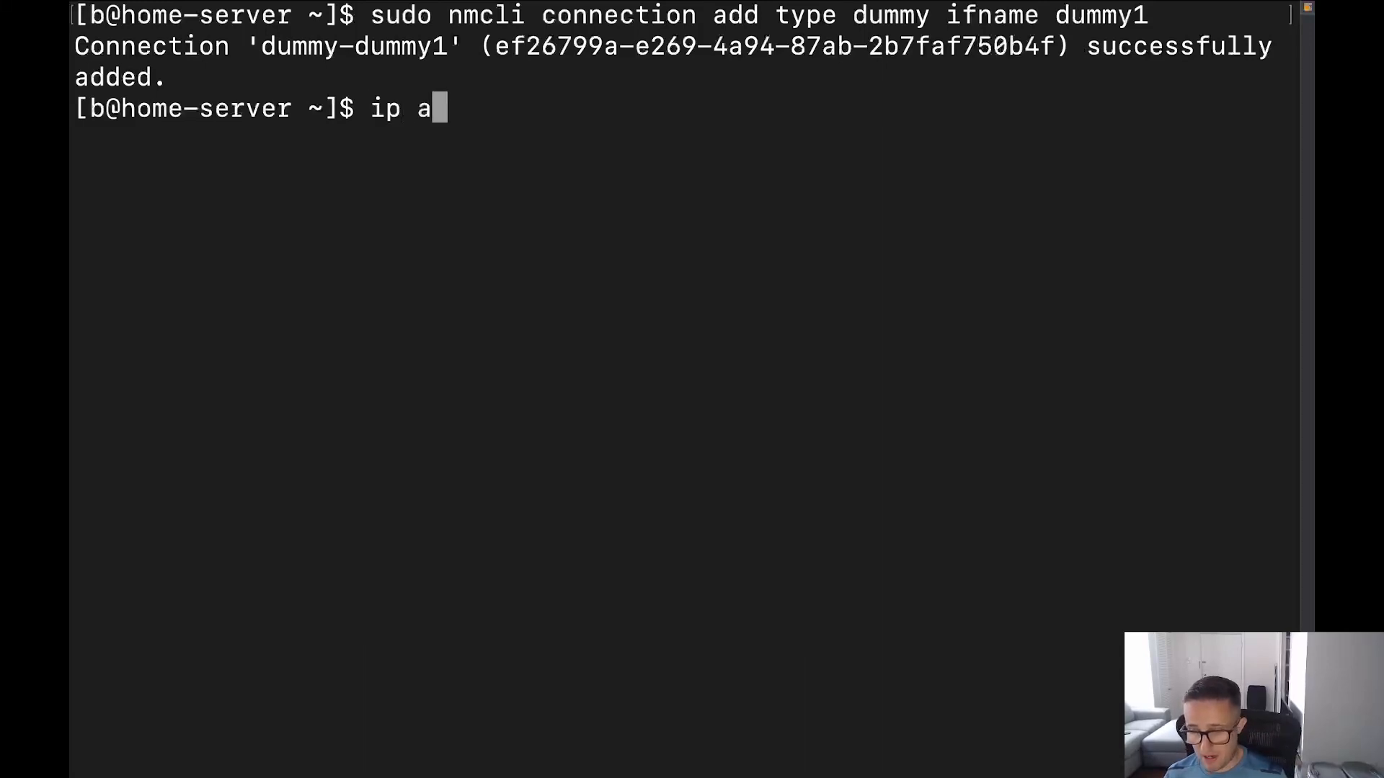
pyautogui.press('Return')
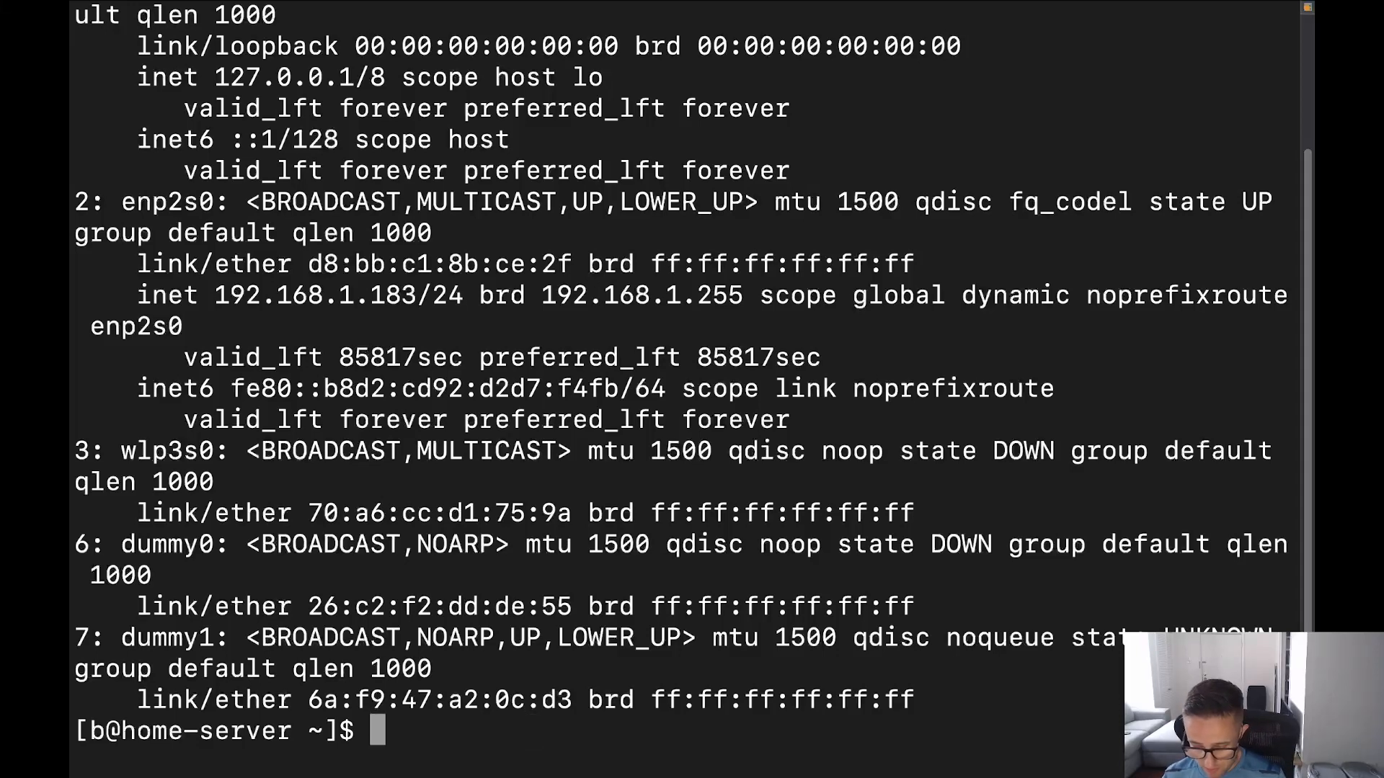
# Reboot the home server with 'sudo reboot'.
pyautogui.write('sudo reboot')
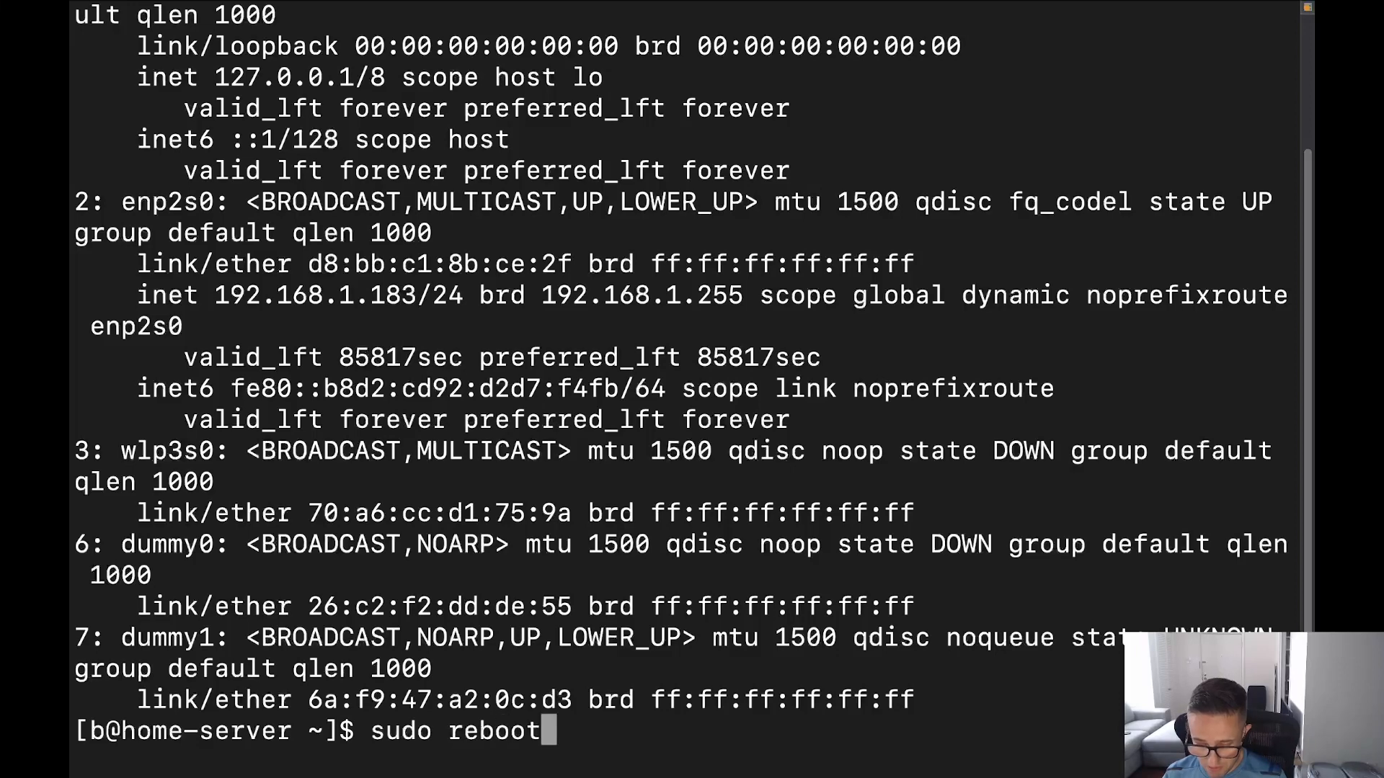
pyautogui.press('Return')
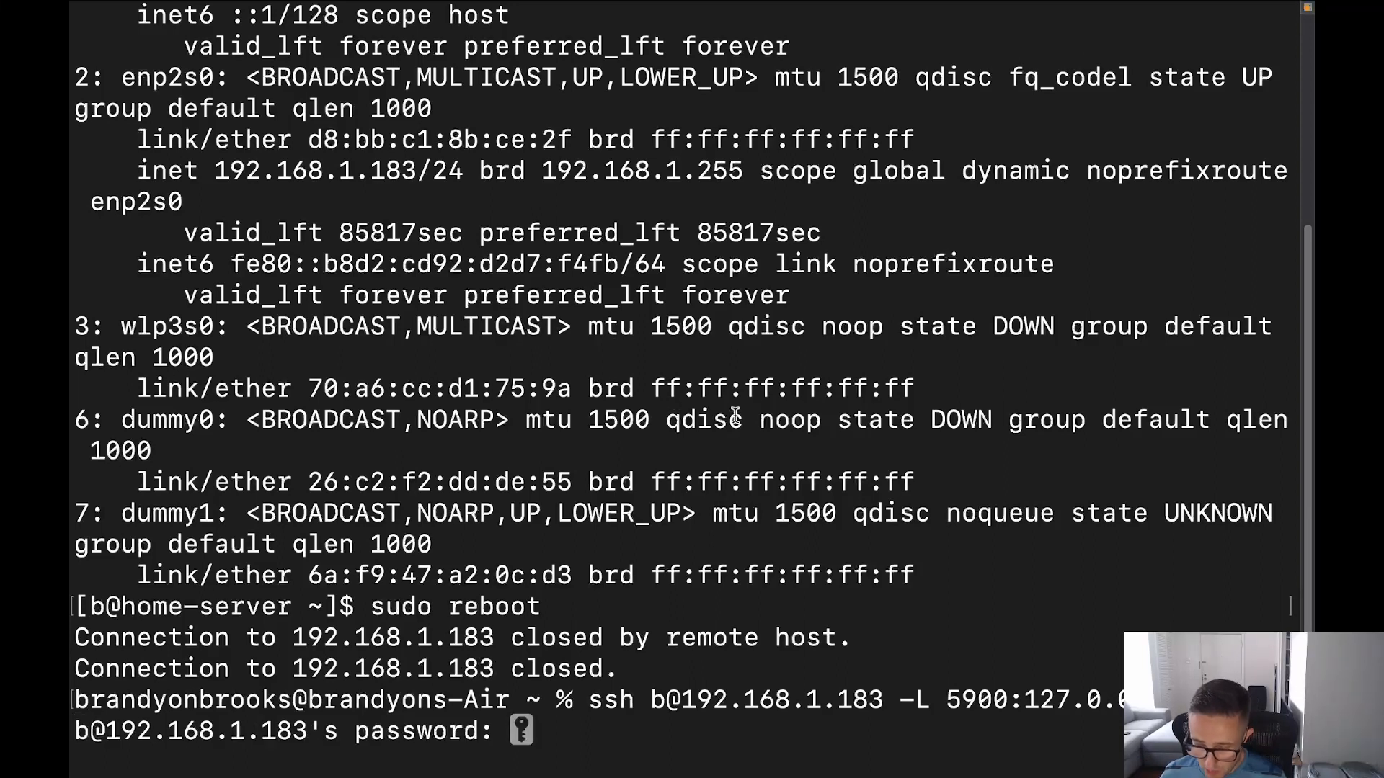
pyautogui.moveTo(732, 415)
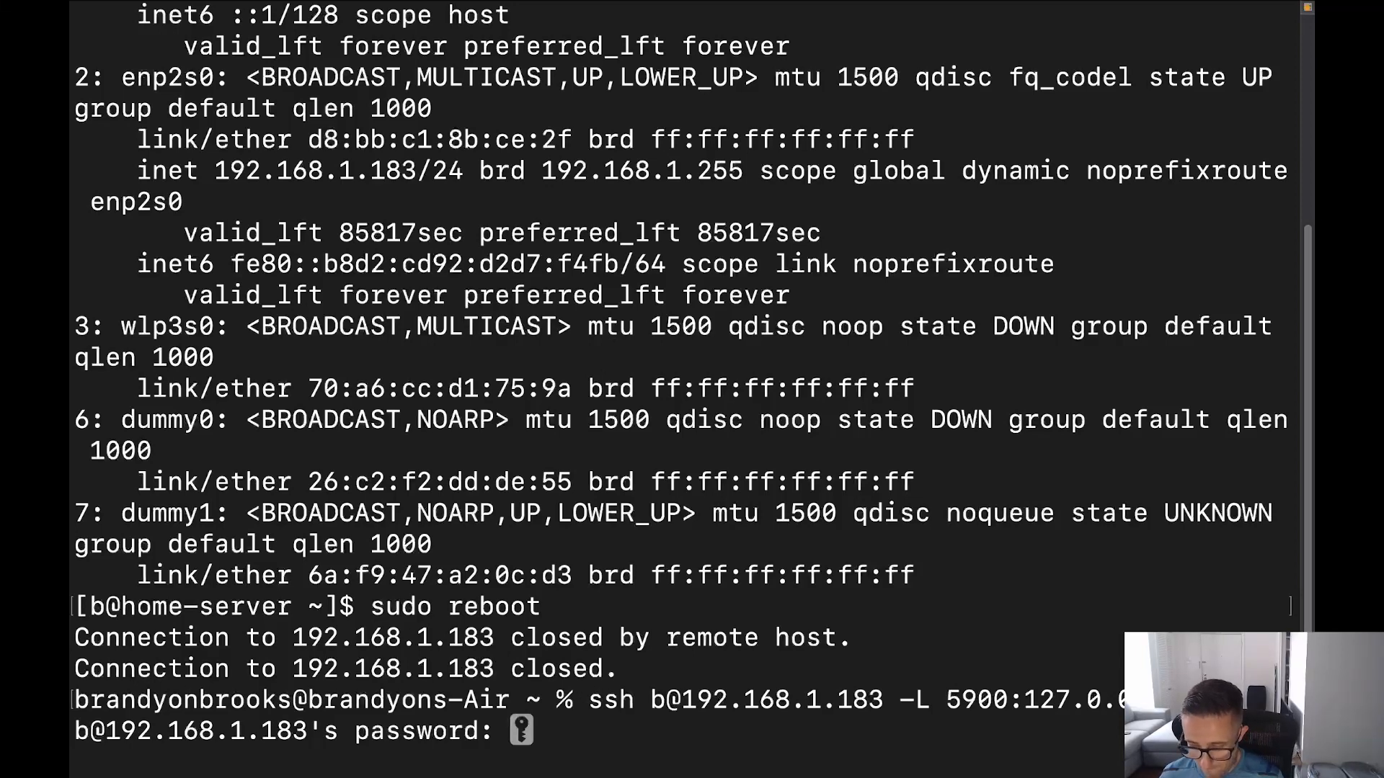
# Log back in and run 'ip address' to confirm dummy1 persisted and dummy0 is gone.
pyautogui.press('Return')
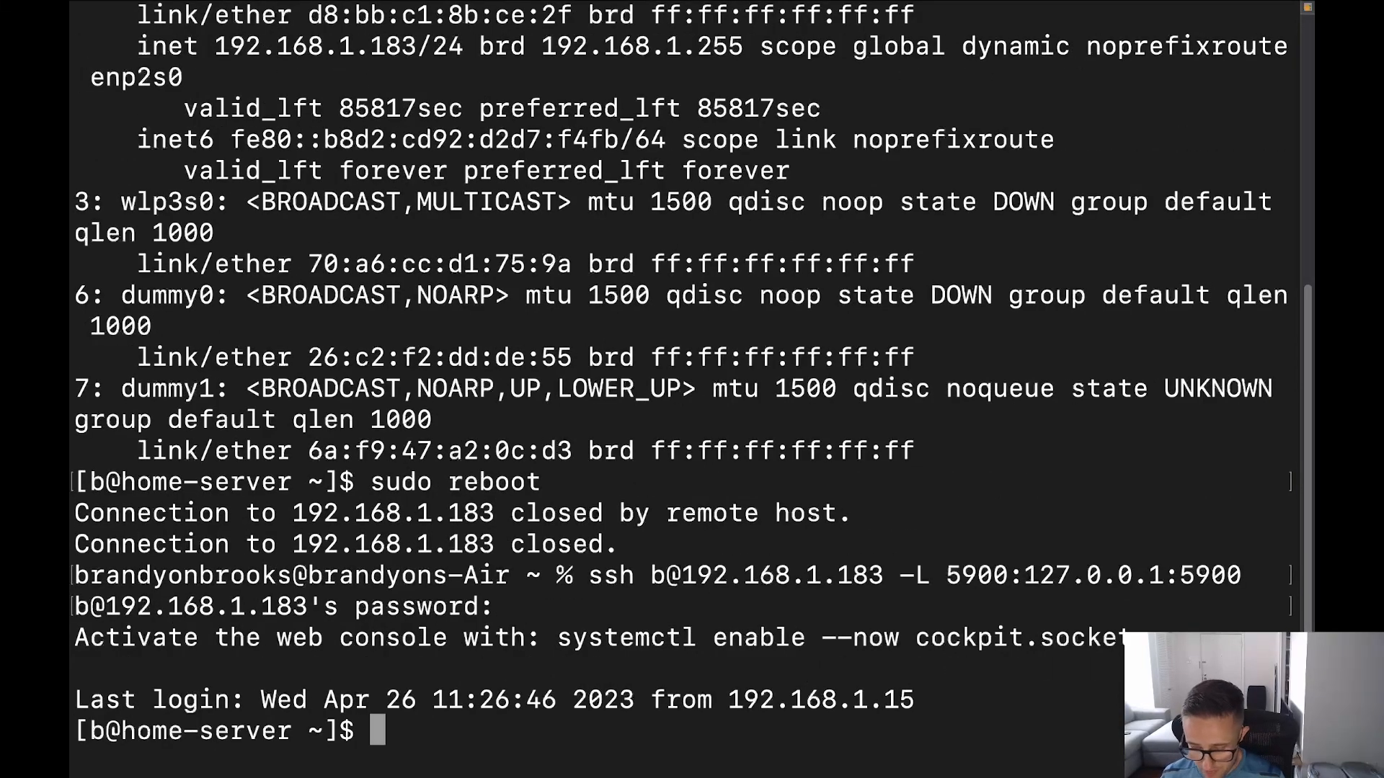
pyautogui.write('ip add')
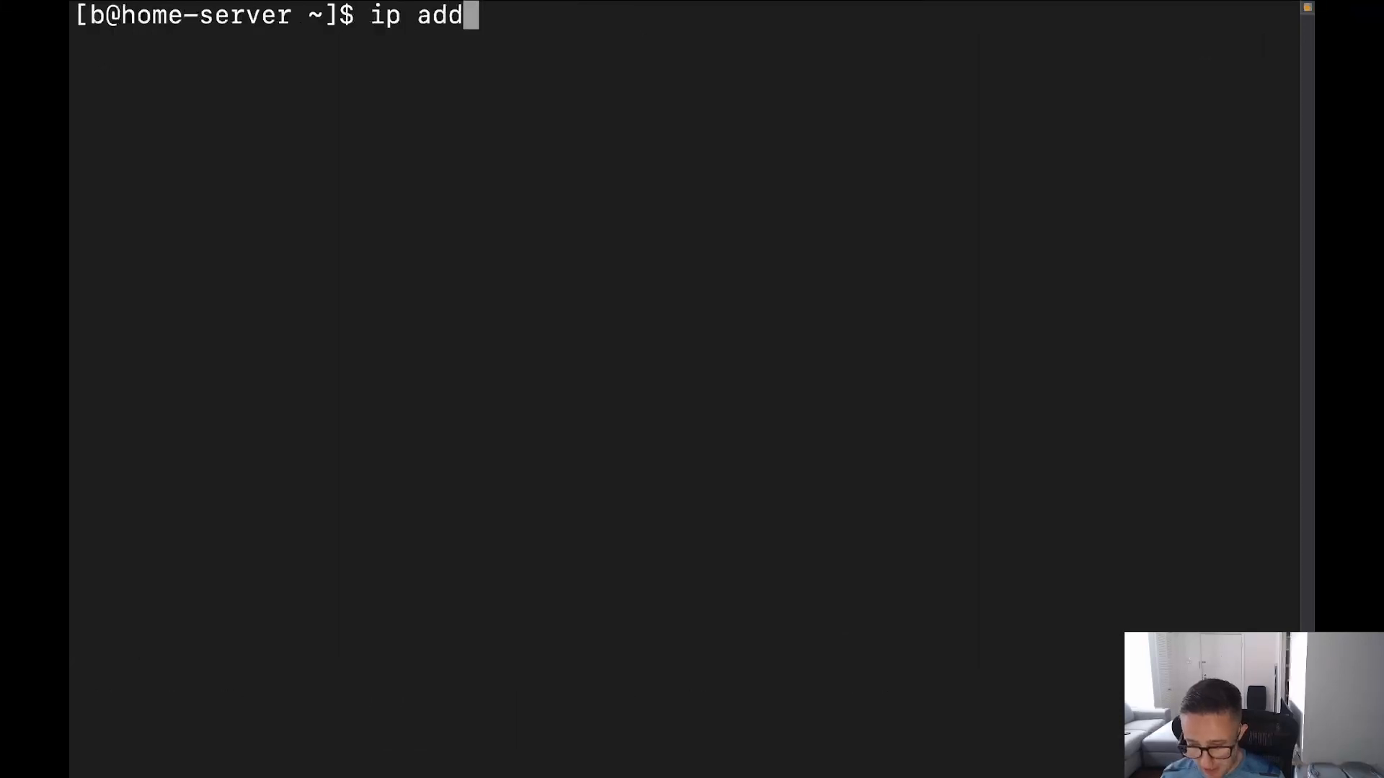
pyautogui.write('ress')
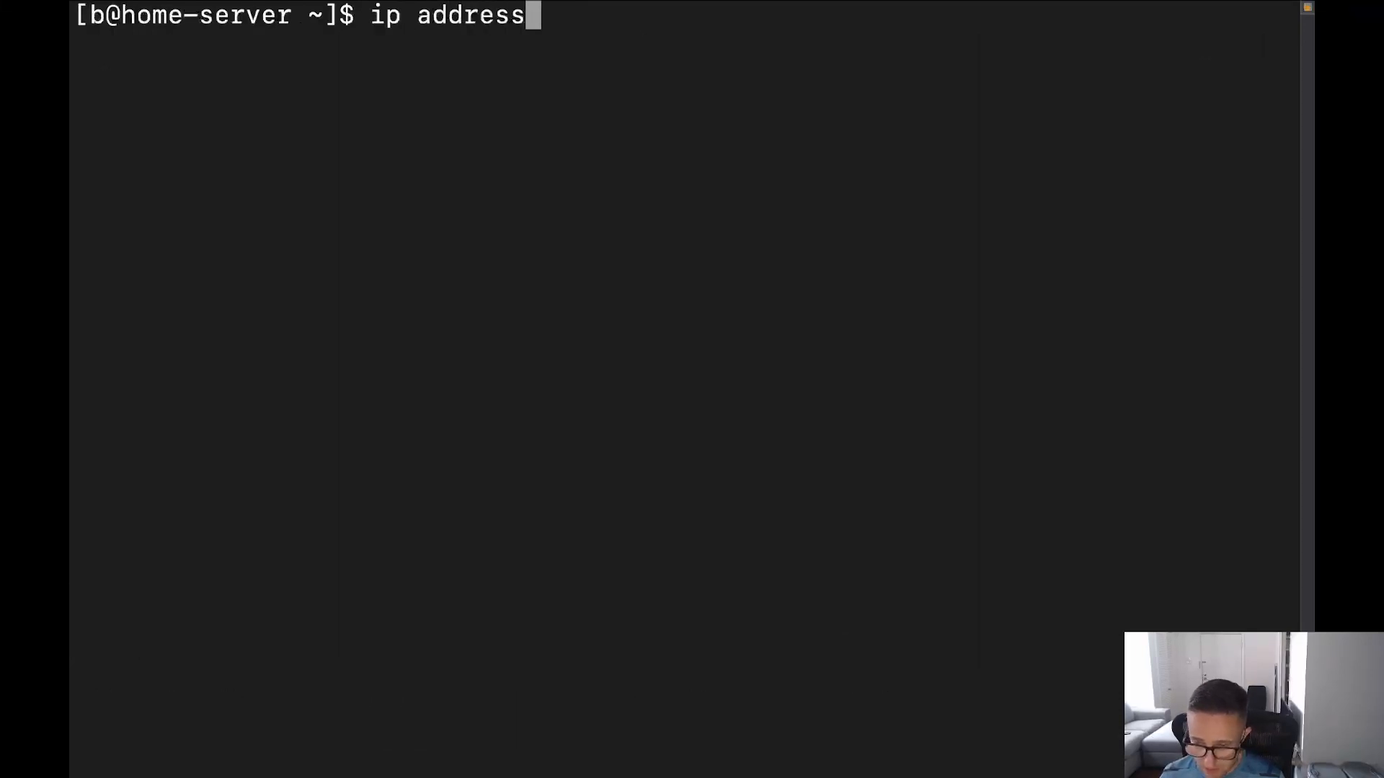
pyautogui.press('Return')
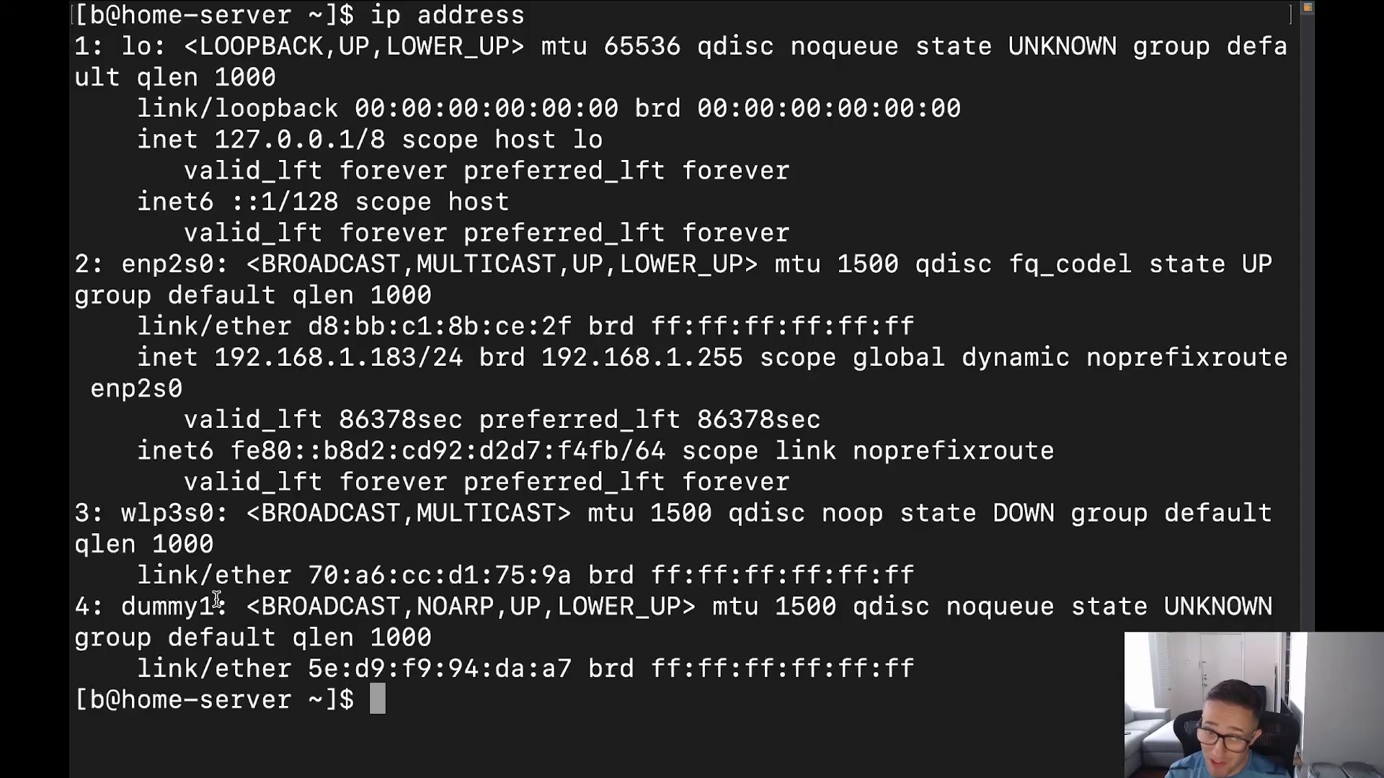
pyautogui.moveTo(203, 551)
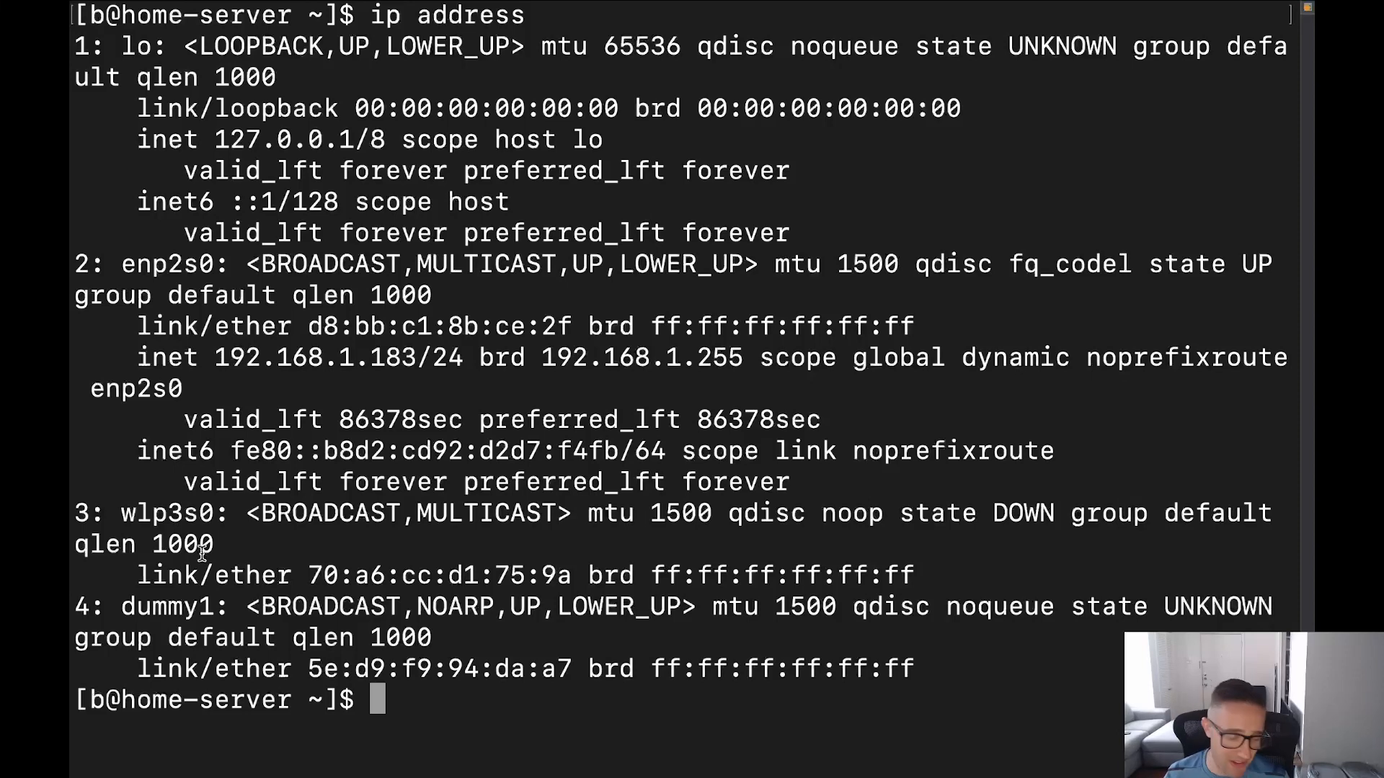
pyautogui.moveTo(83, 445)
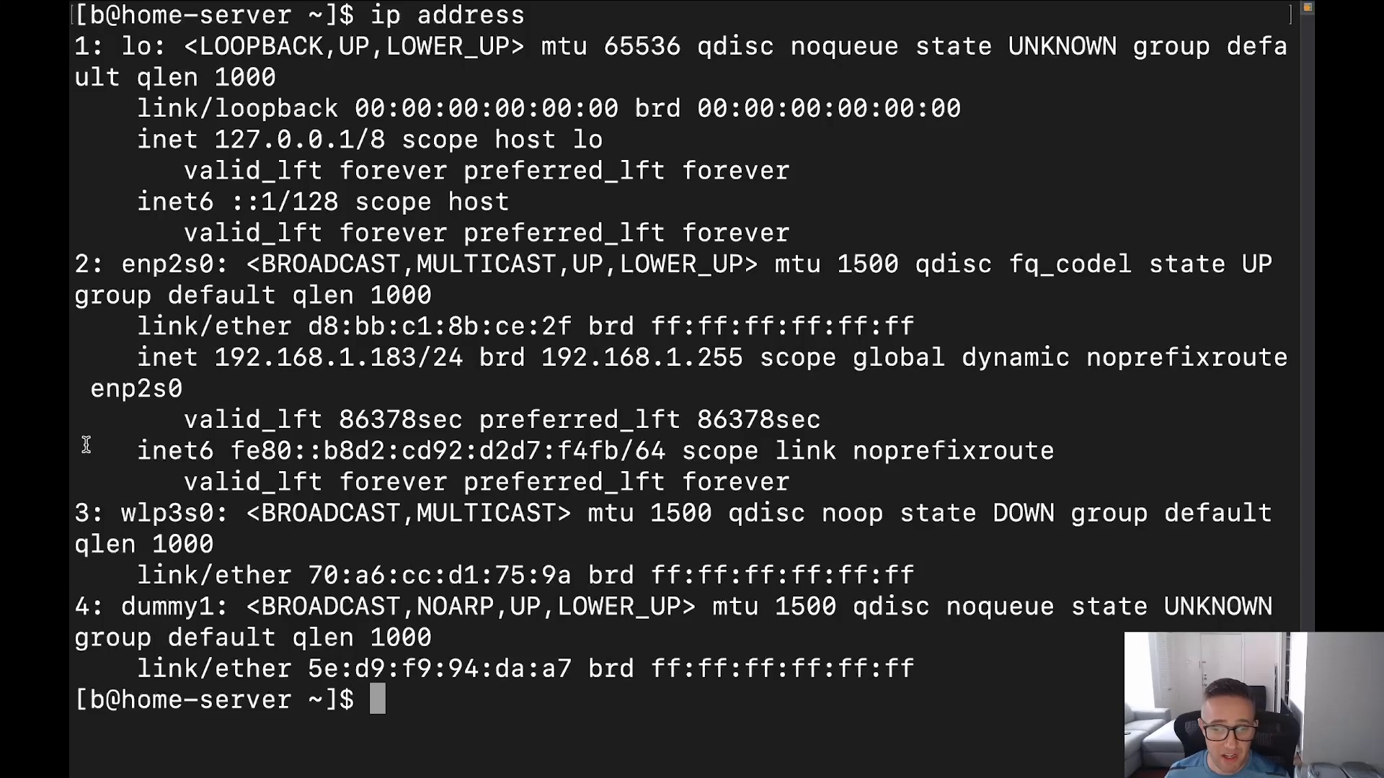